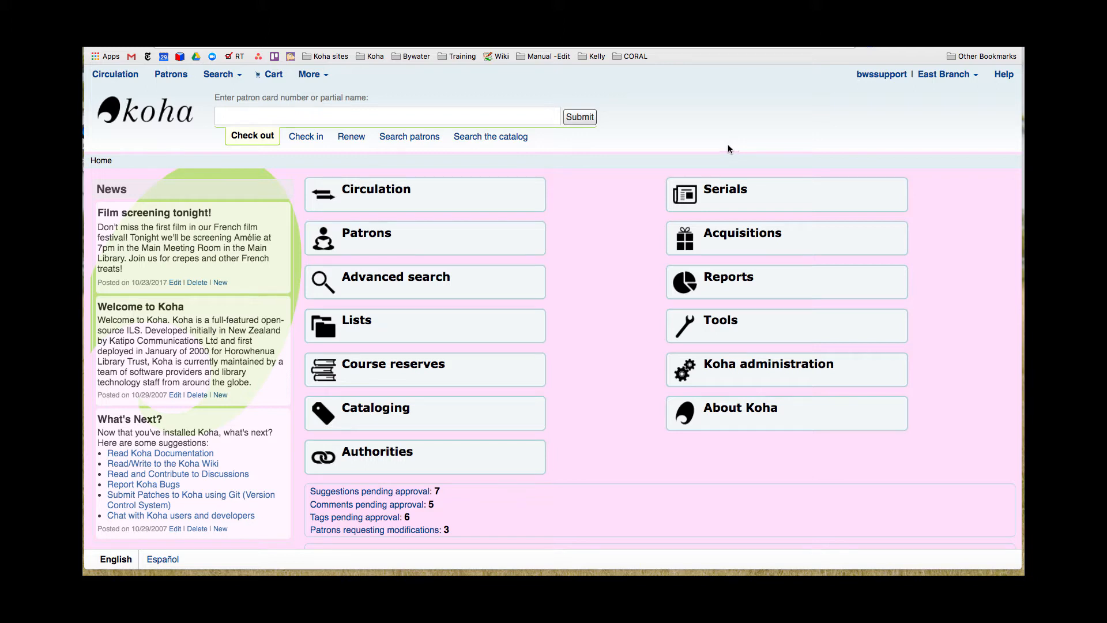
Open the Patrons module from the Koha staff home page.
click(490, 136)
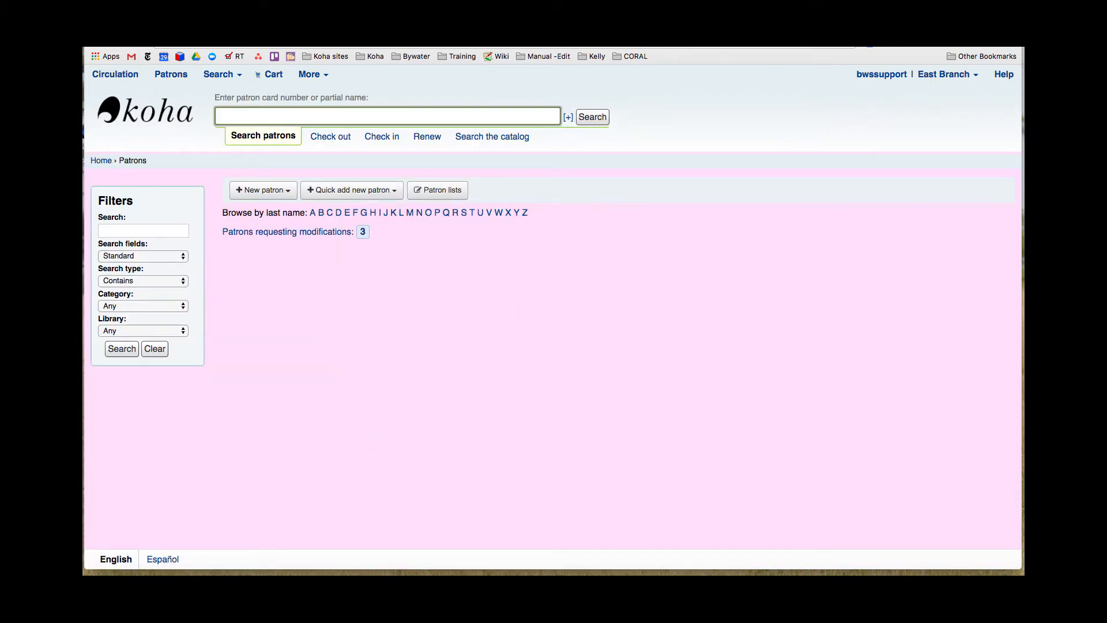
click(491, 136)
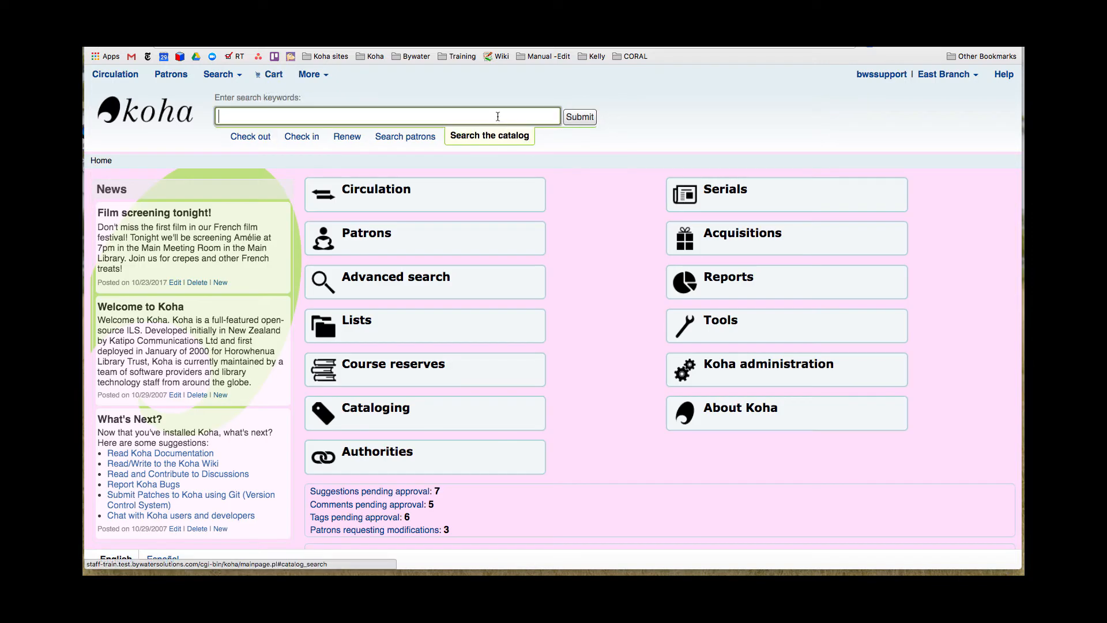
text(0375869026)
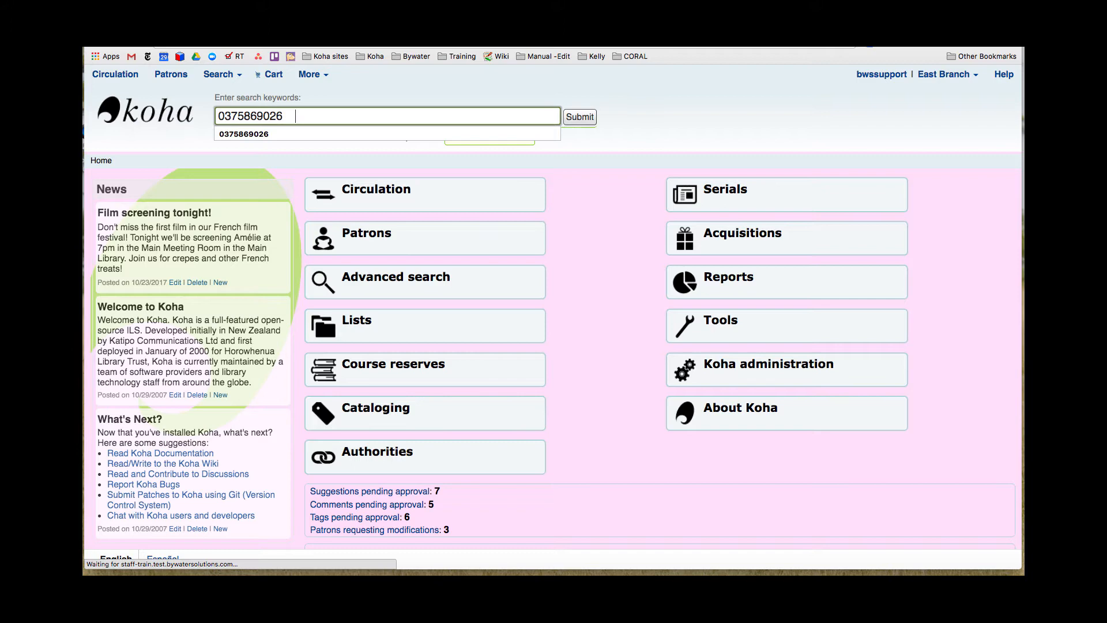
click(578, 116)
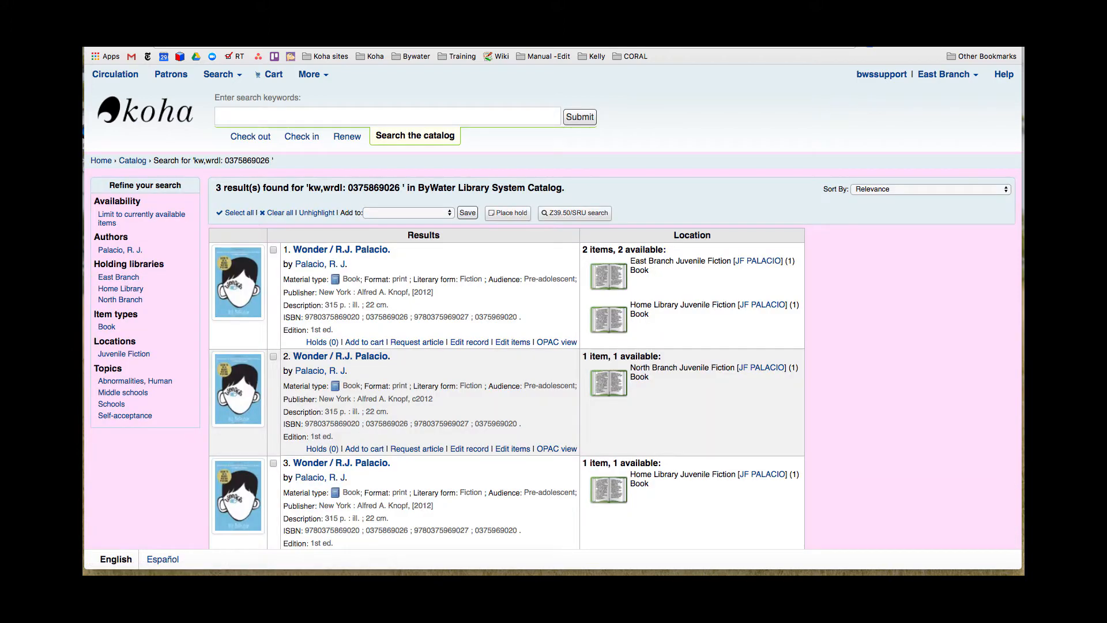
scroll(down, 3)
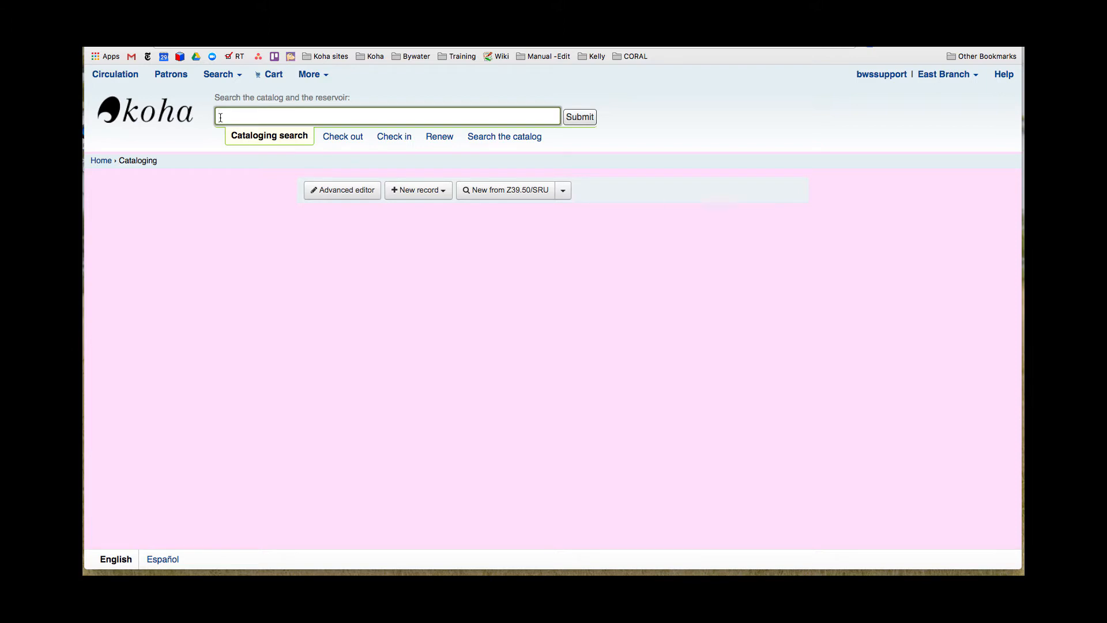
text(0375869026)
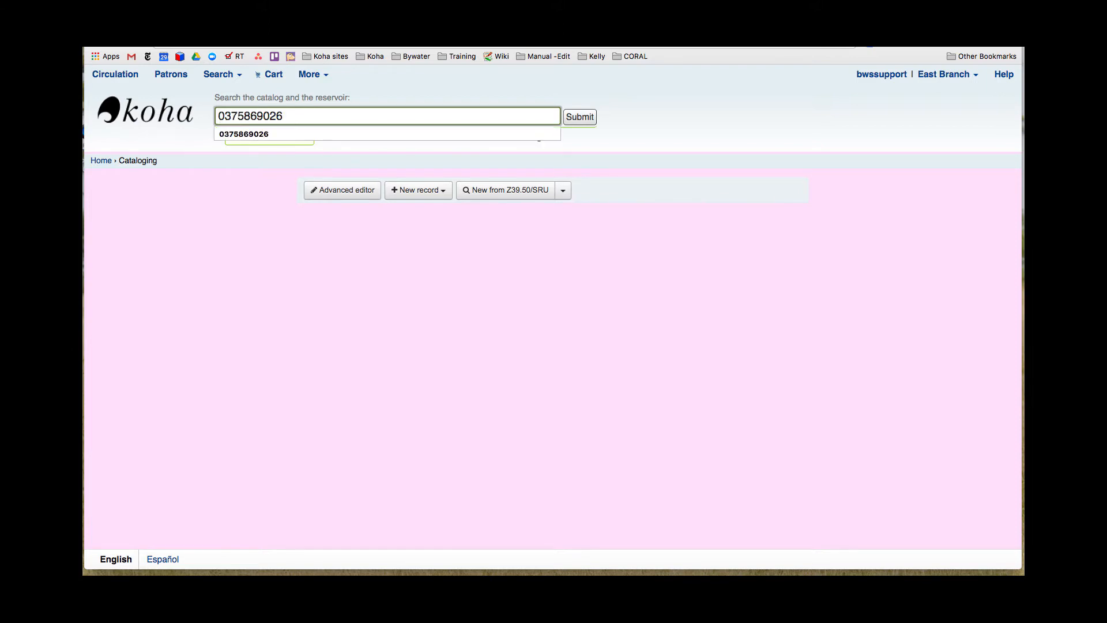
click(579, 116)
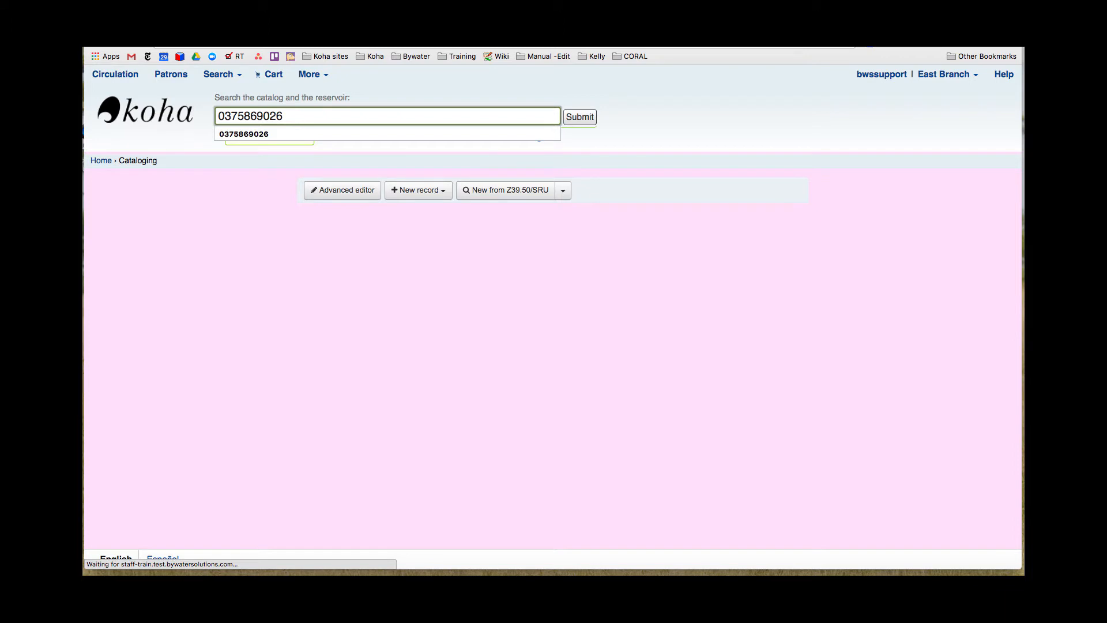
click(578, 116)
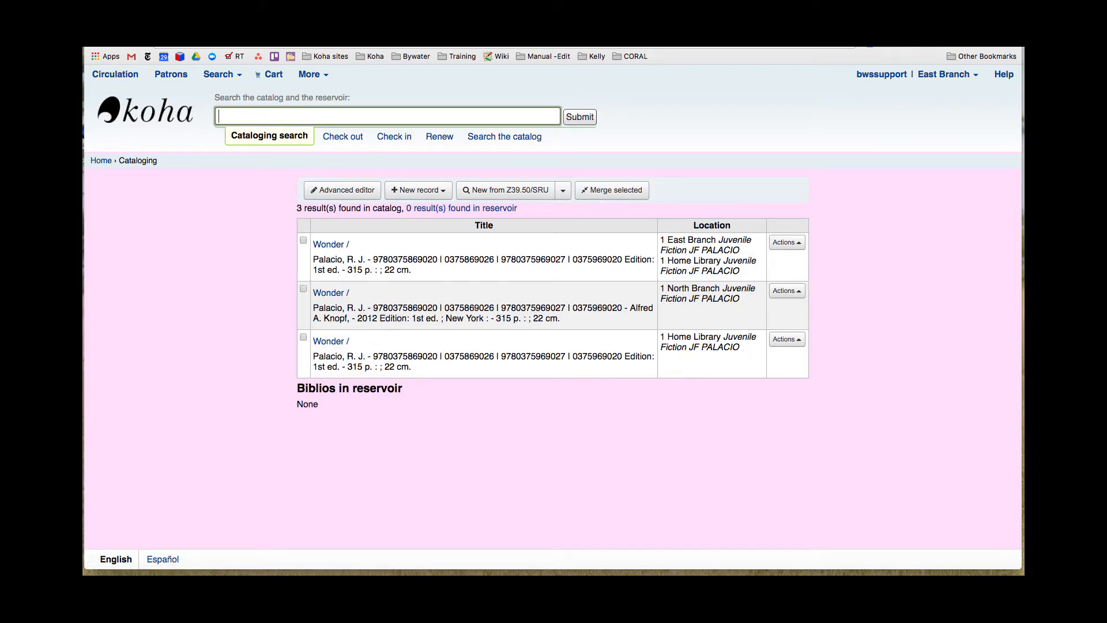
mouse_move(337, 238)
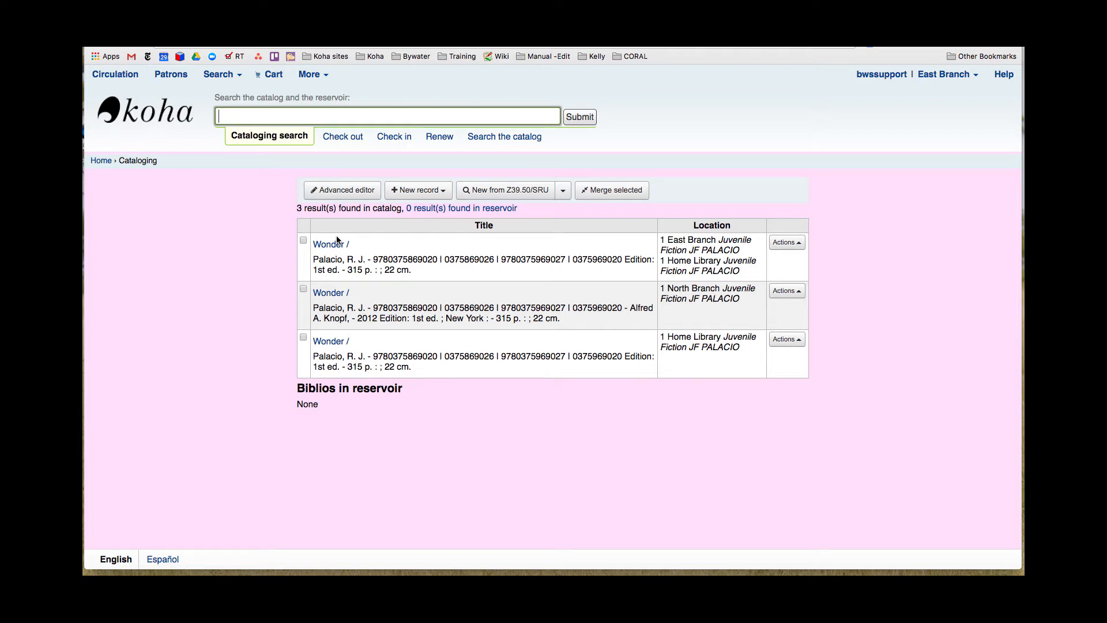
mouse_move(347, 380)
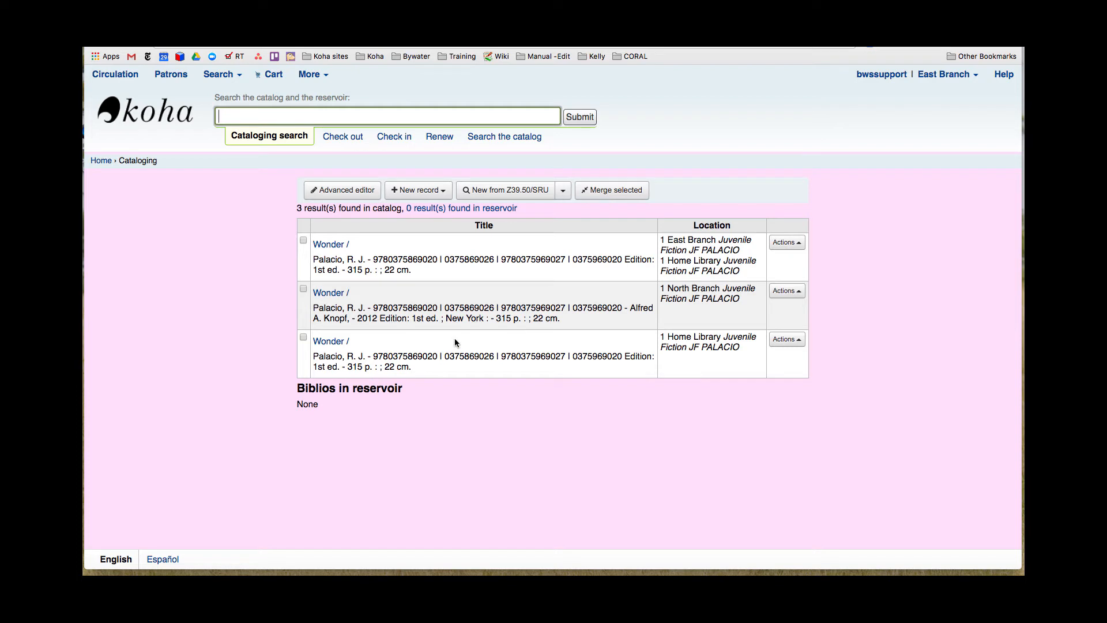
mouse_move(503, 298)
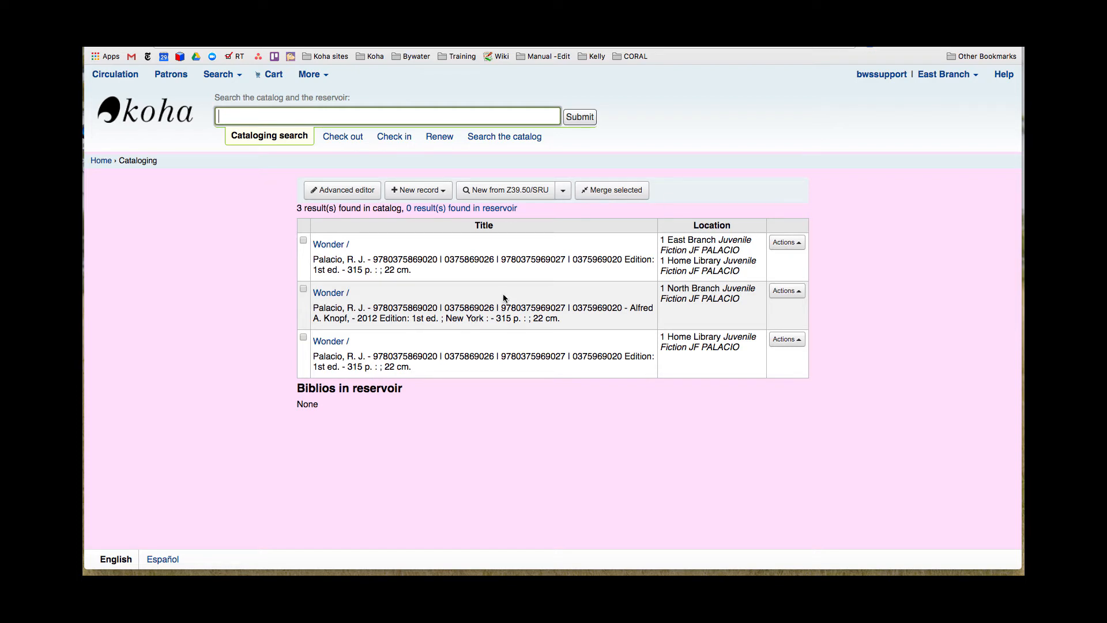
Select the three Wonder results and choose Merge selected.
click(303, 240)
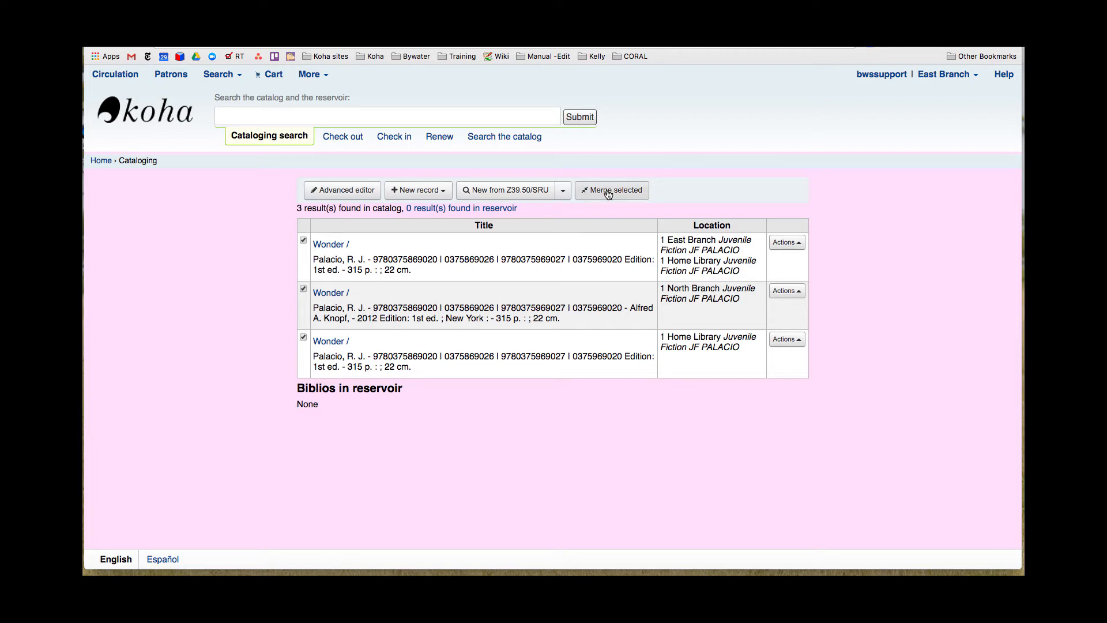
click(612, 190)
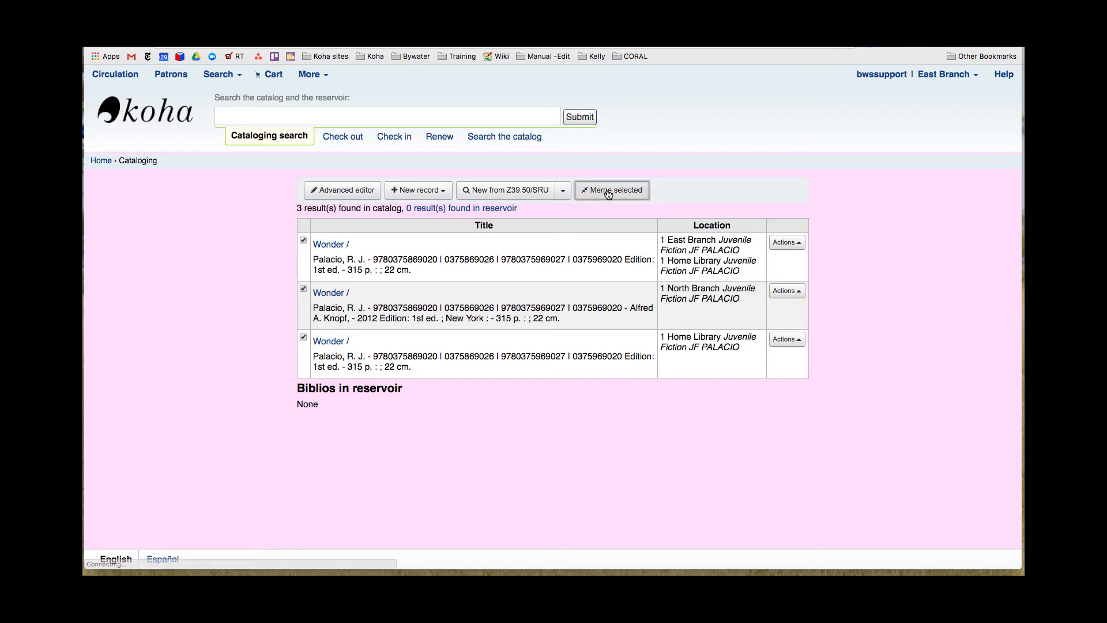
click(611, 189)
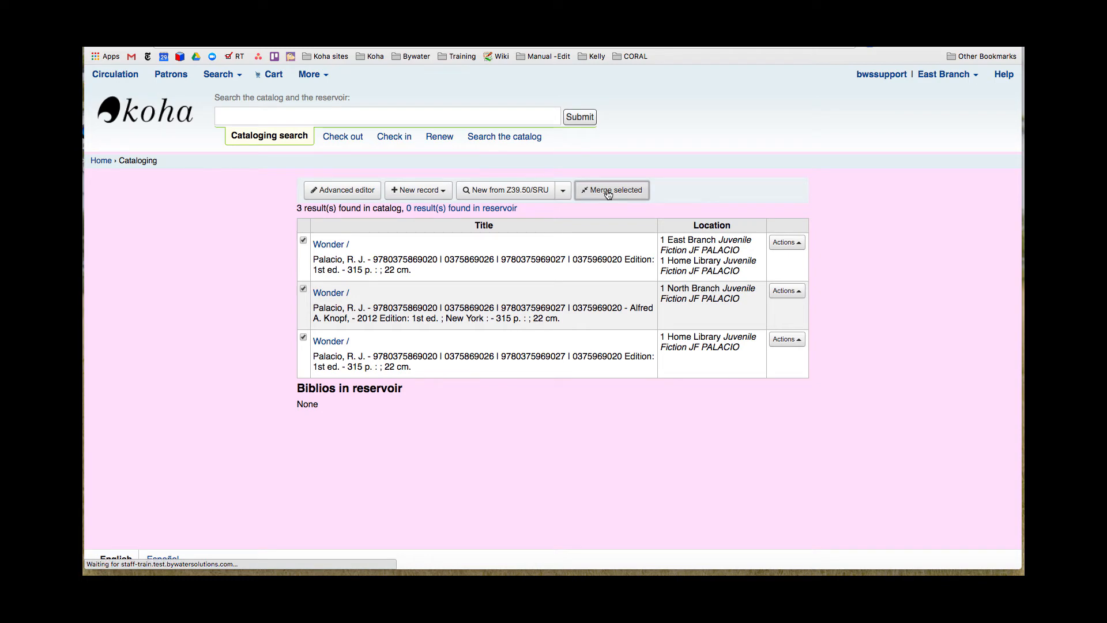
click(611, 189)
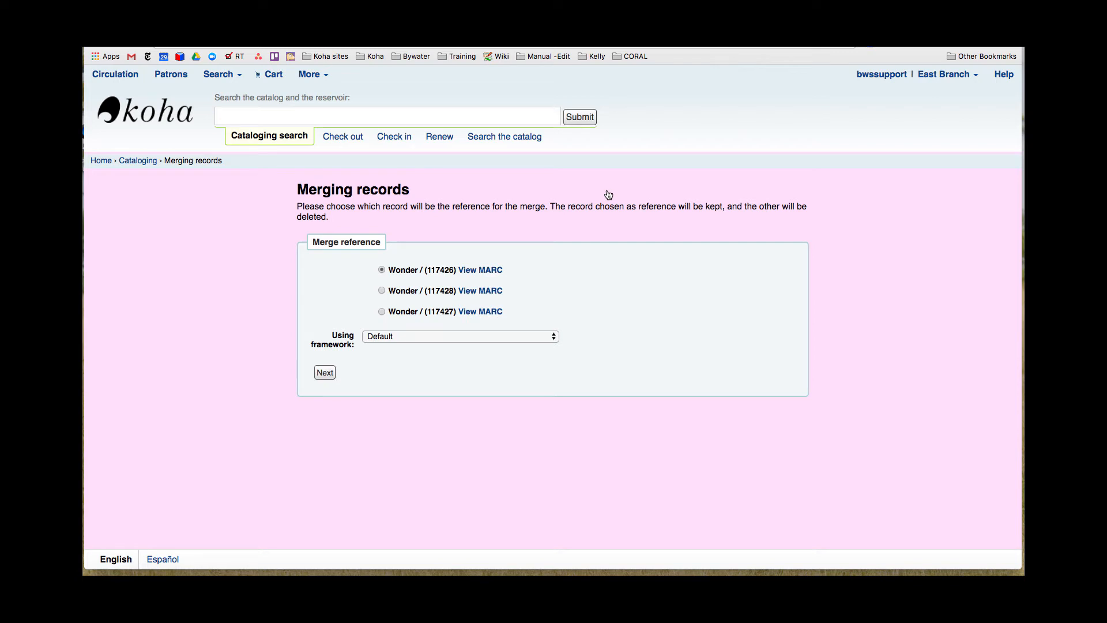
Pick Wonder (117428) as the reference record with Default framework and continue.
click(381, 291)
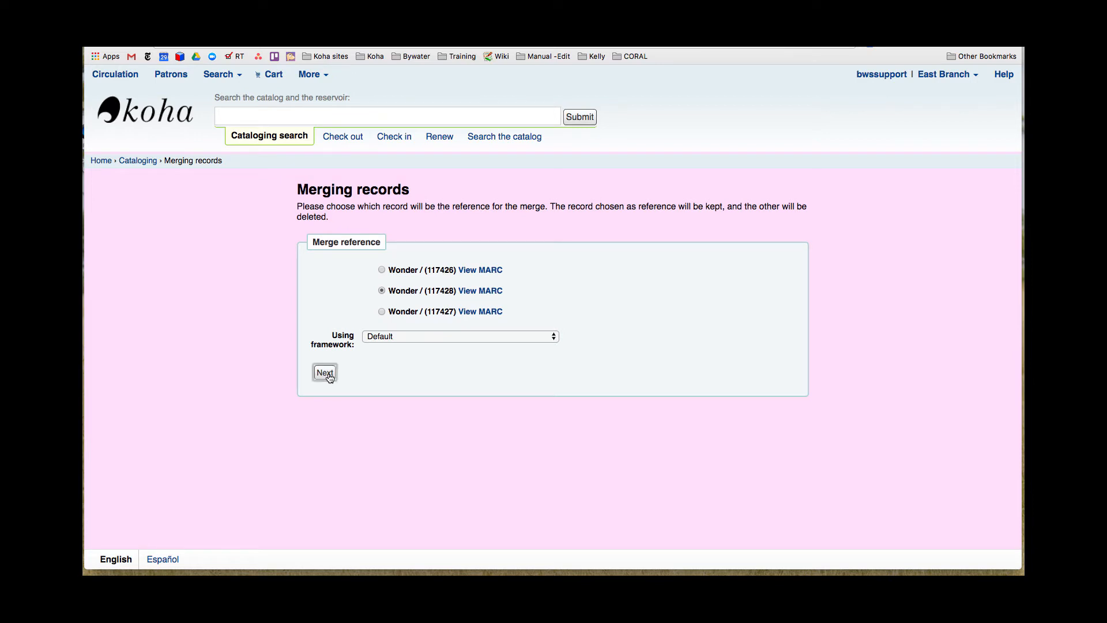
click(324, 371)
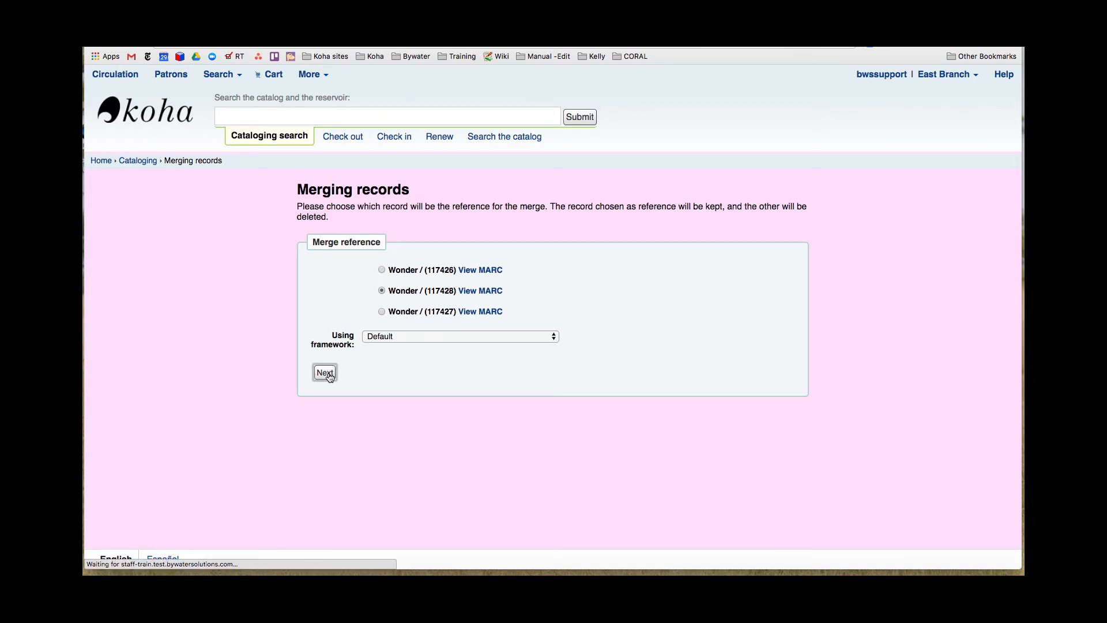
click(325, 372)
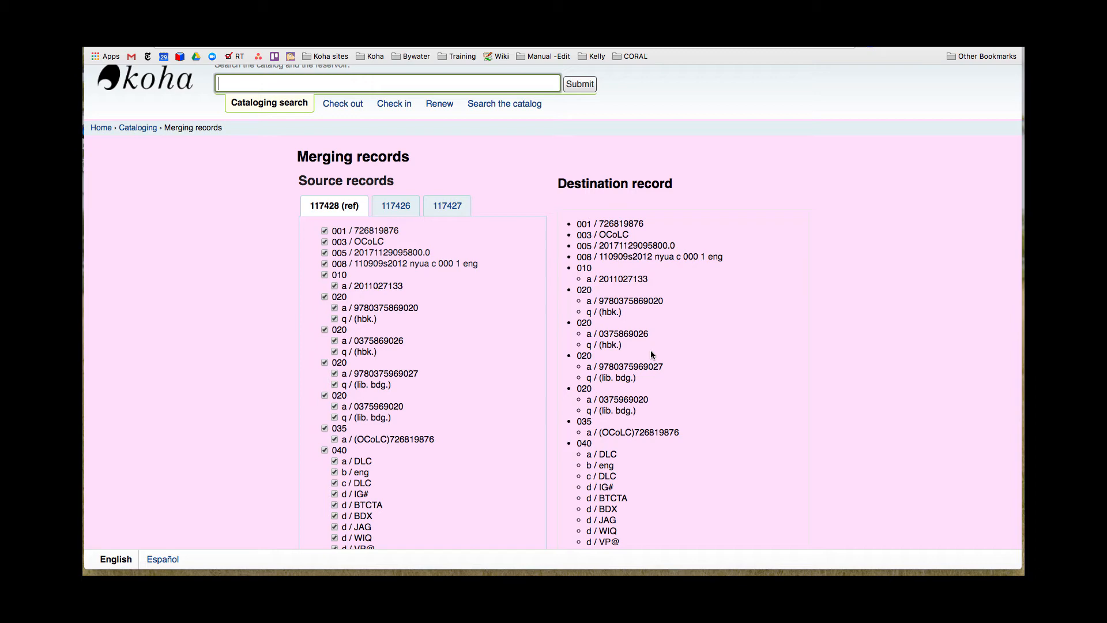
mouse_move(501, 352)
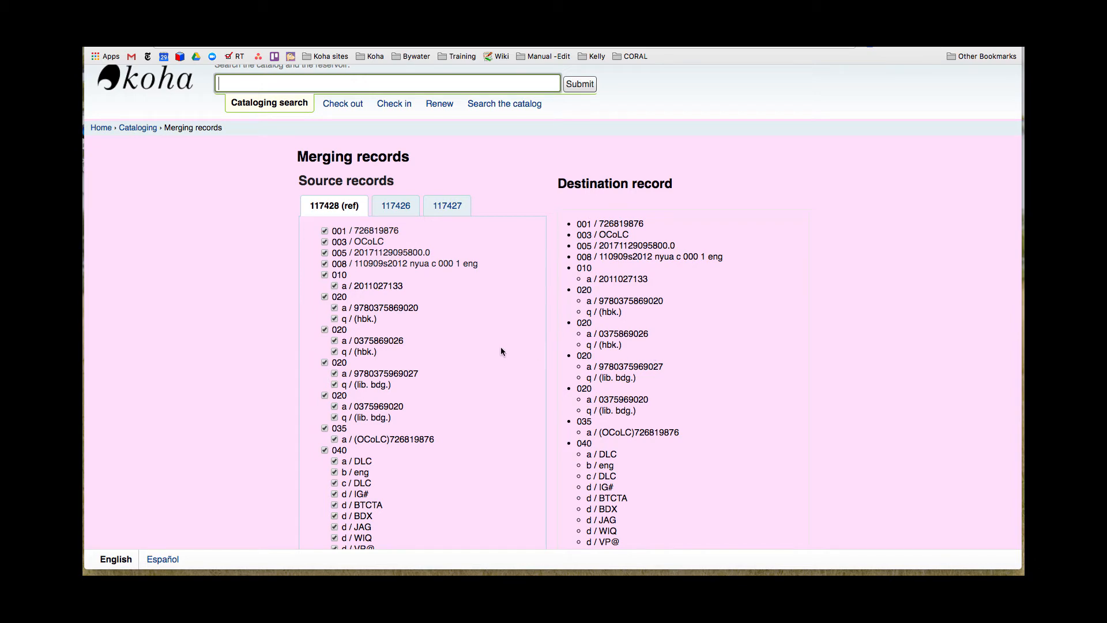
scroll(down, 3)
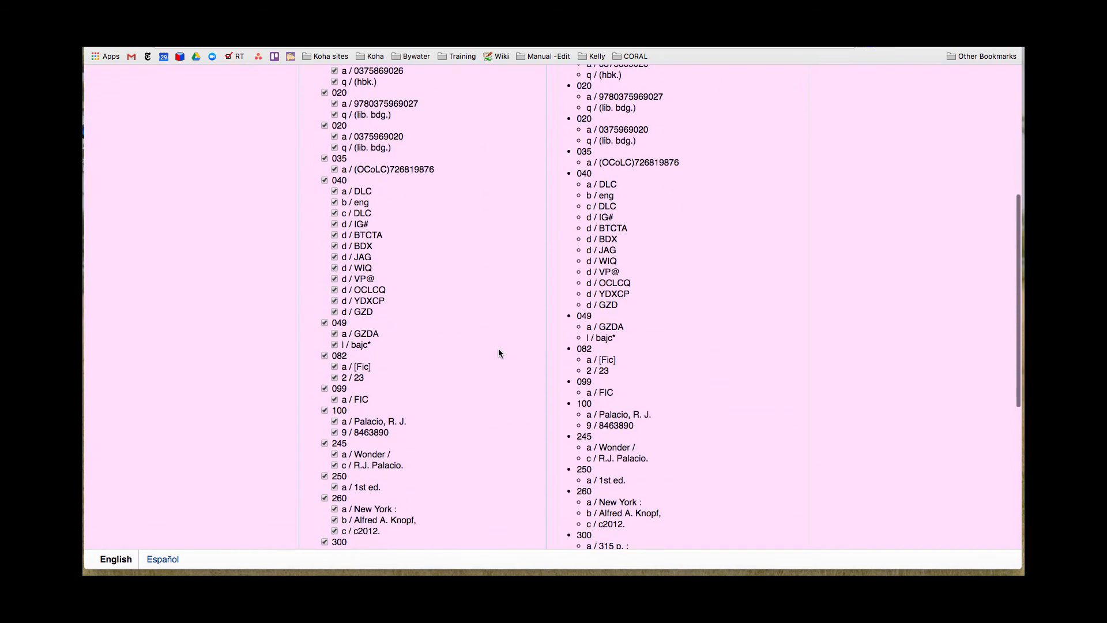
scroll(down, 3)
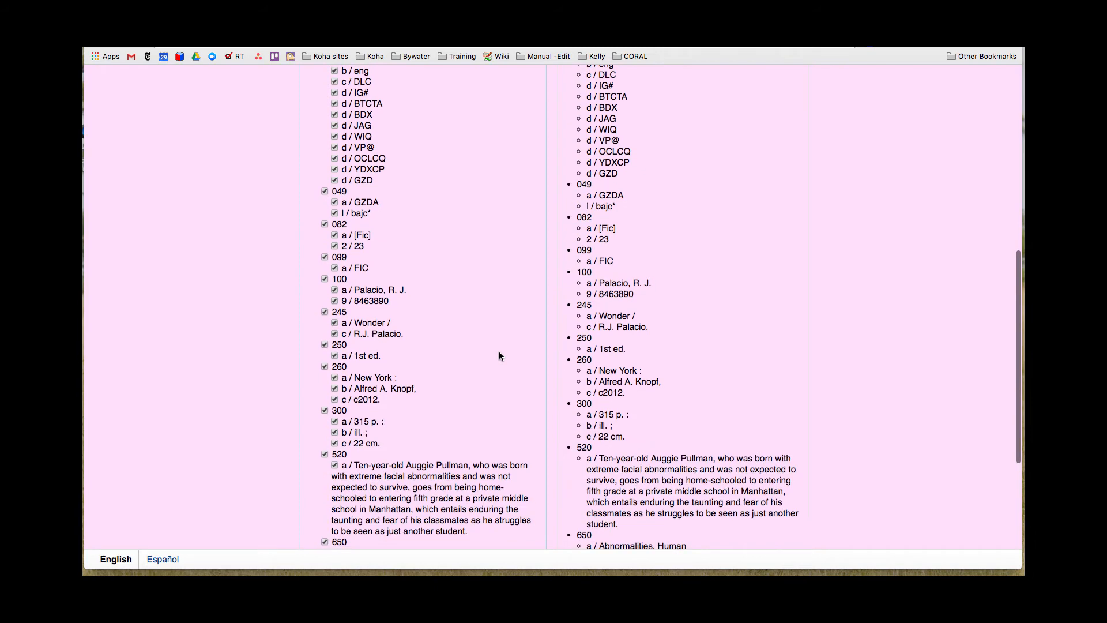
scroll(up, 3)
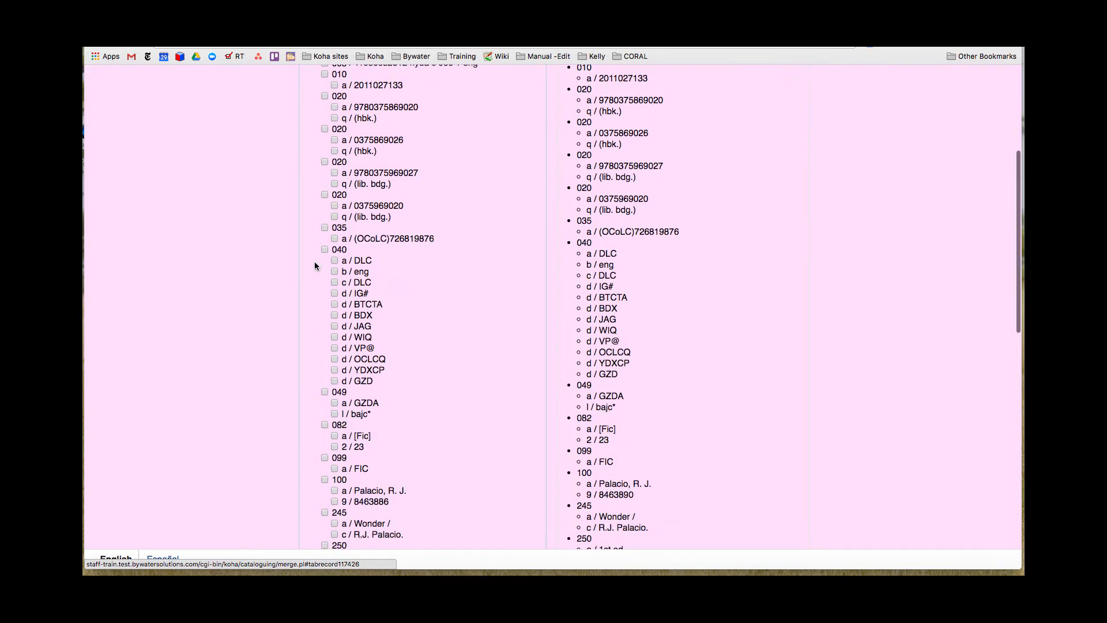
Tick fields 264, 336, 337, 338, 521 and 526 from source record 117426.
scroll(down, 3)
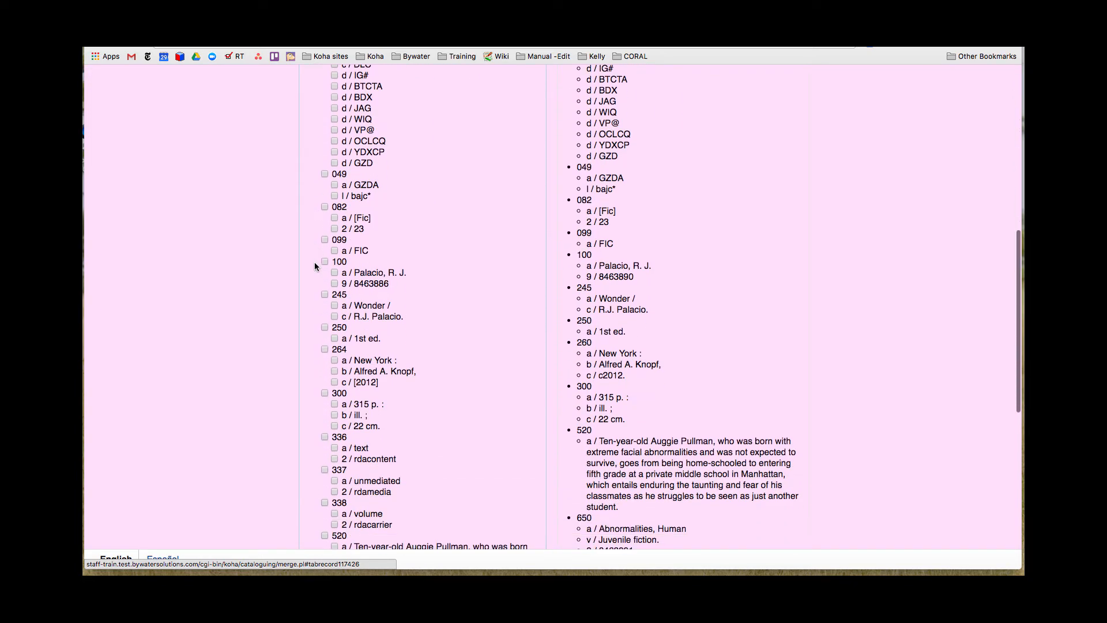
scroll(down, 3)
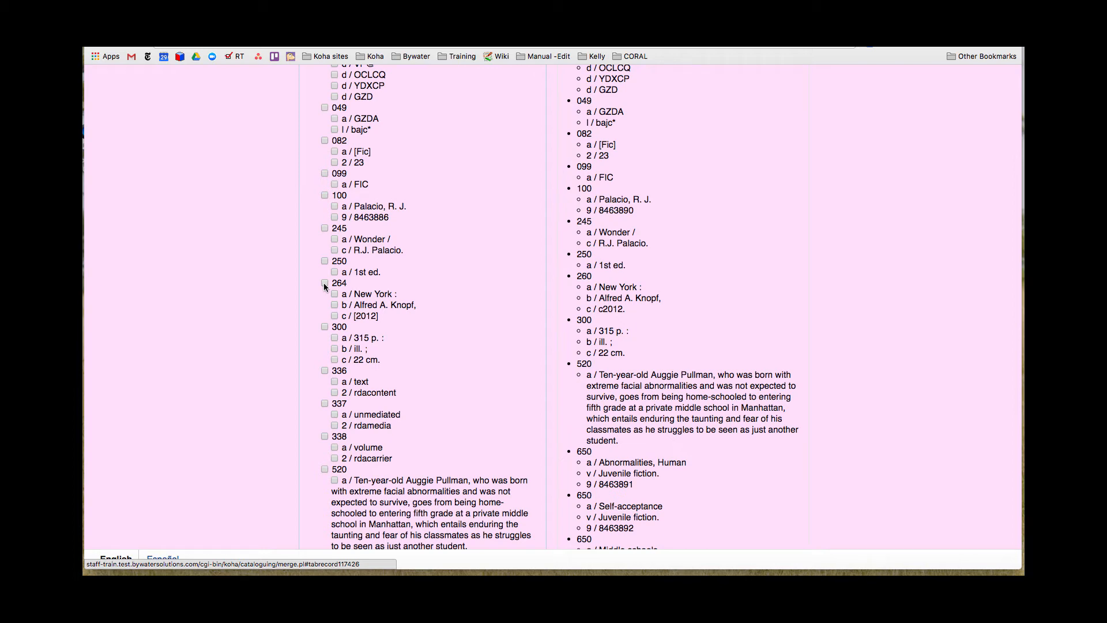
click(324, 284)
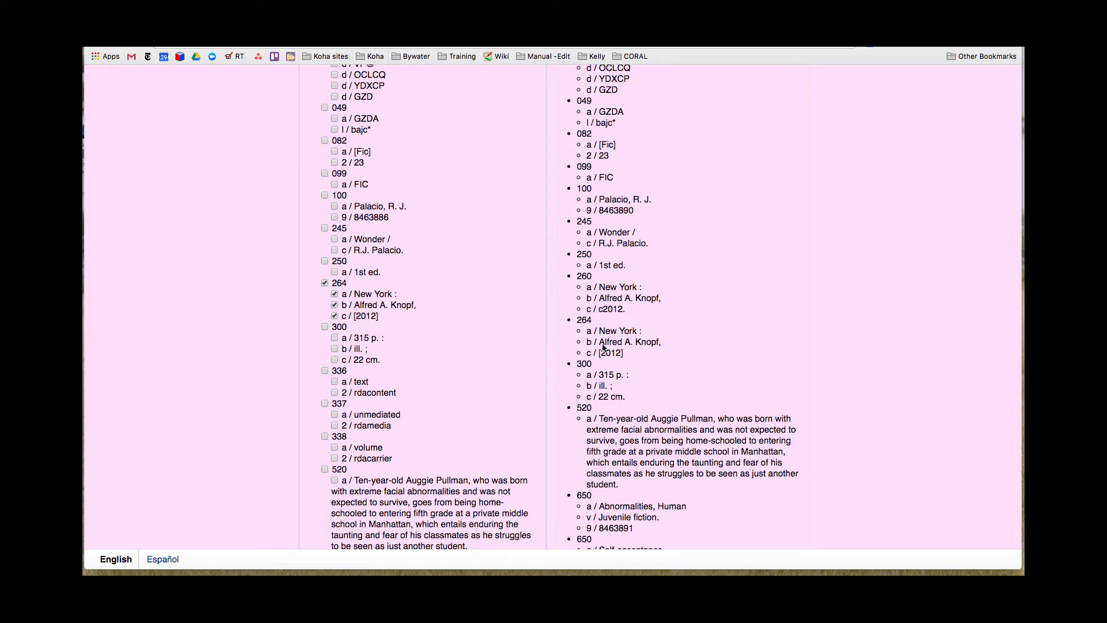
click(325, 371)
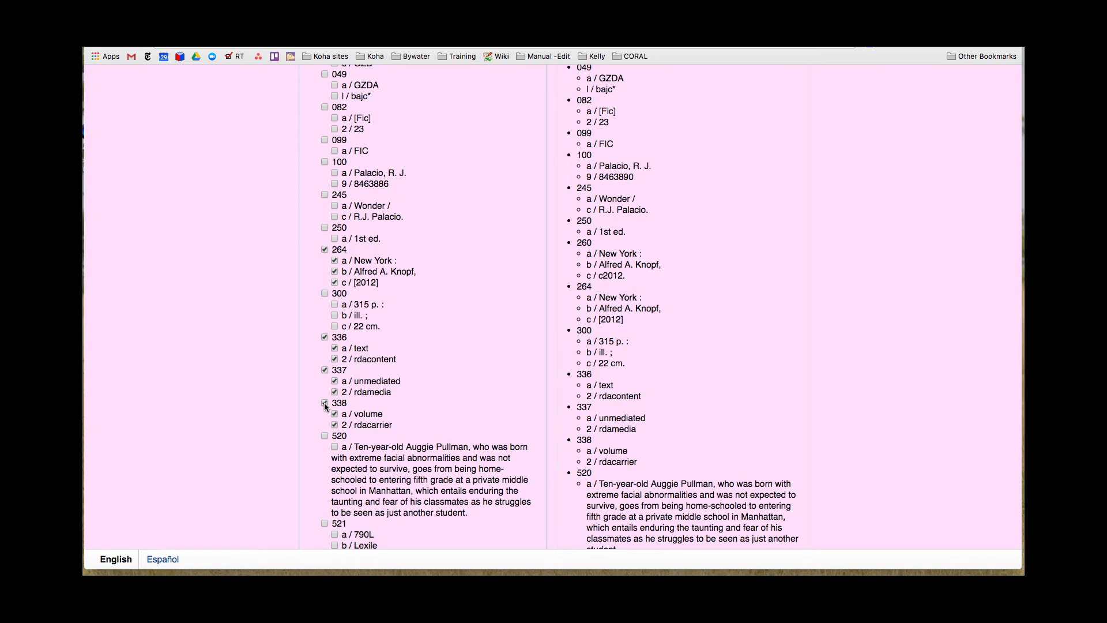
scroll(down, 3)
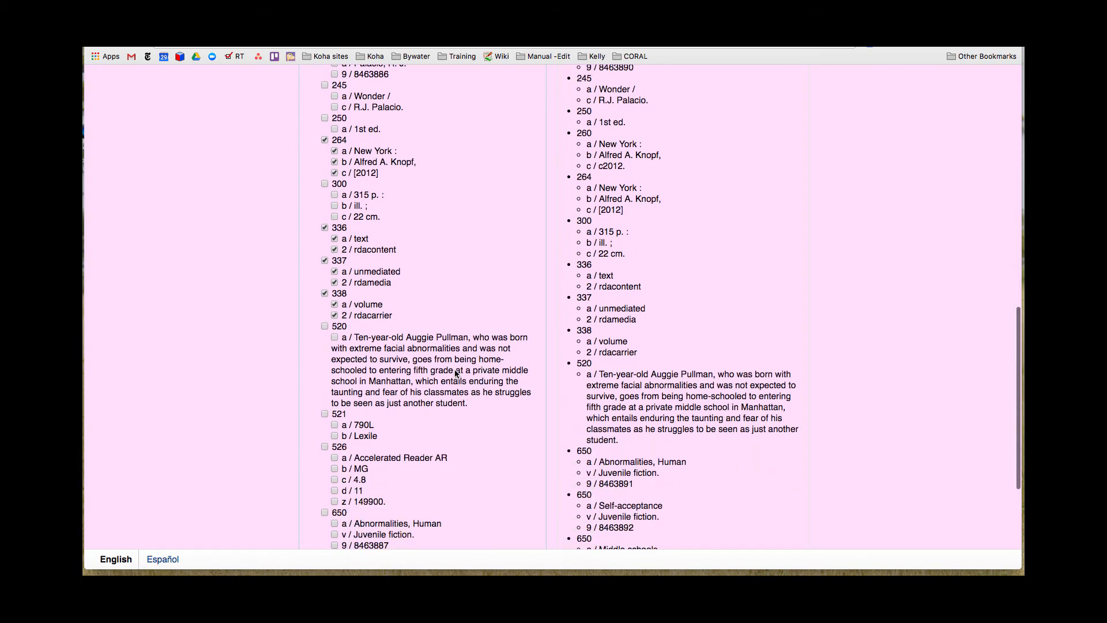
scroll(down, 3)
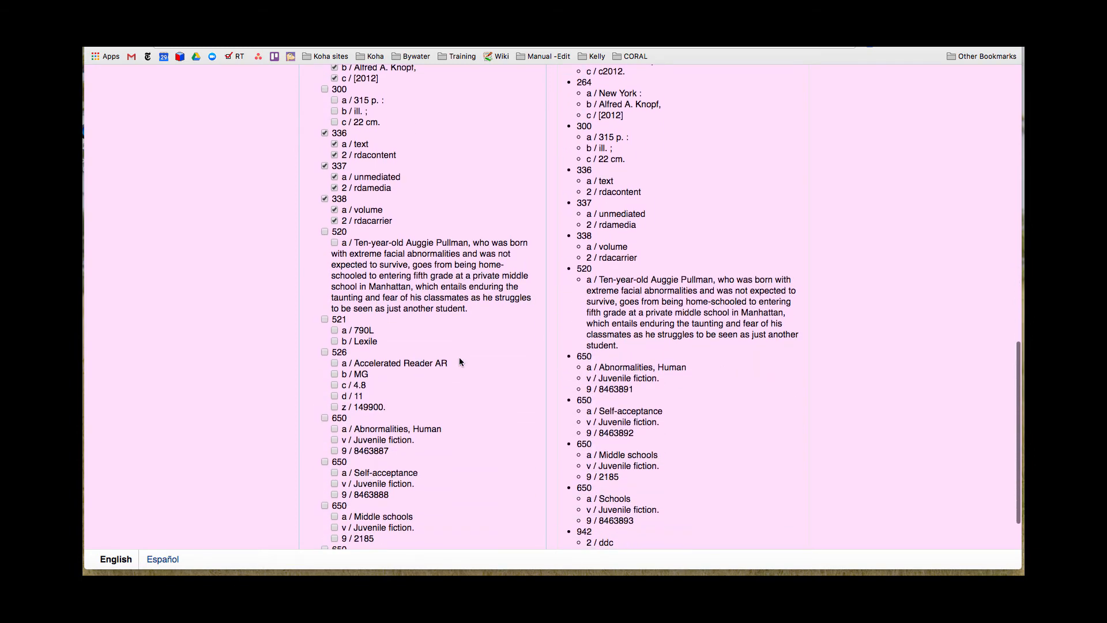
mouse_move(326, 329)
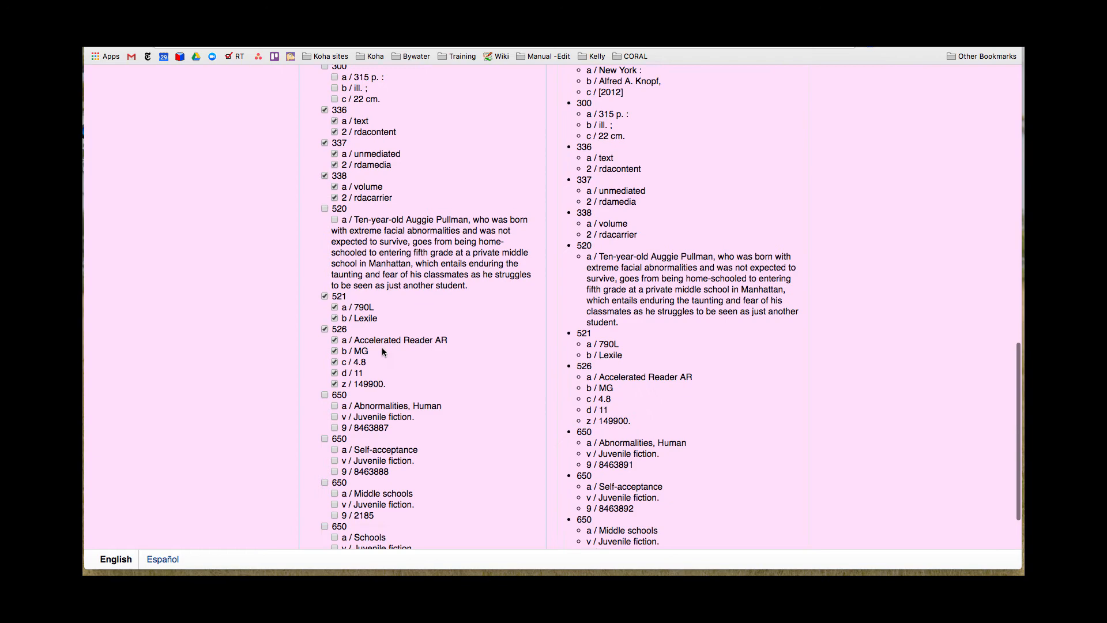
scroll(down, 3)
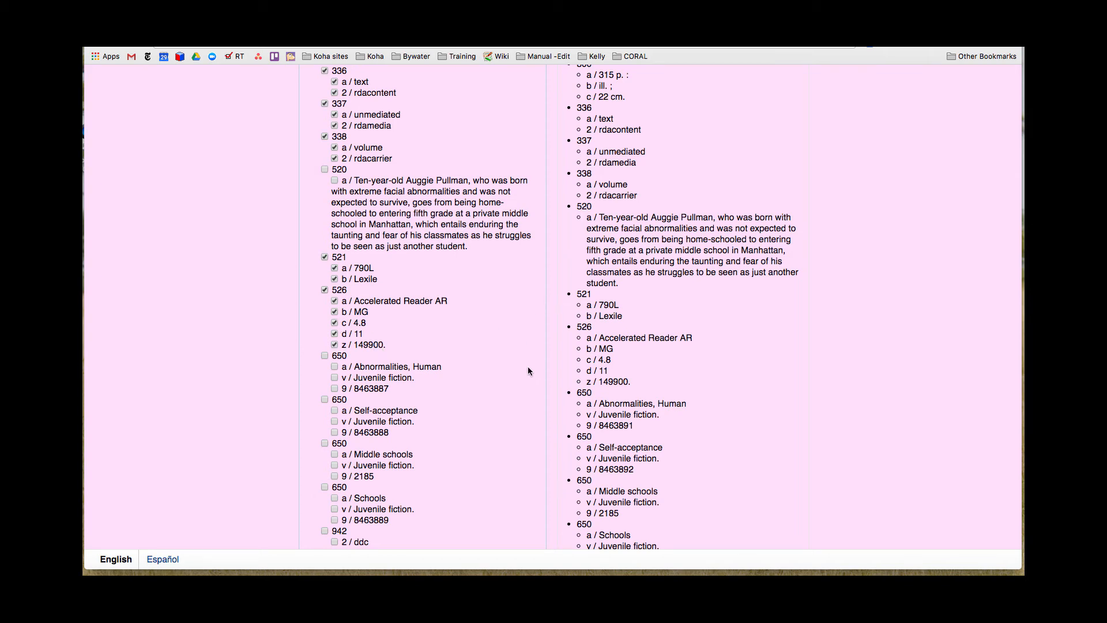
Show source record 117427's MARC fields and scroll through them.
click(394, 113)
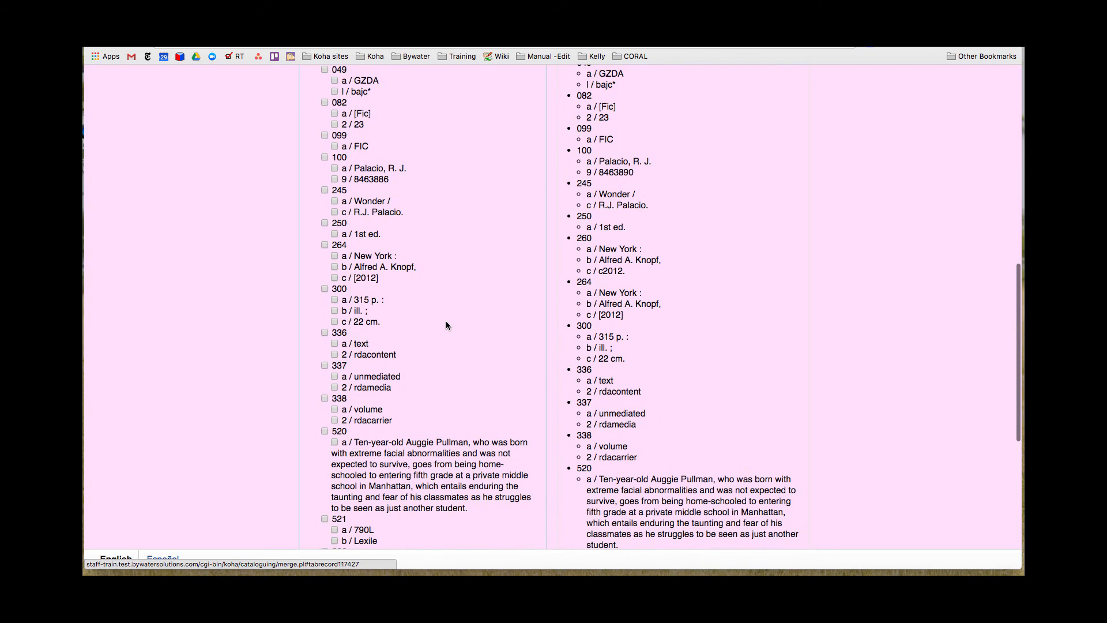
scroll(down, 3)
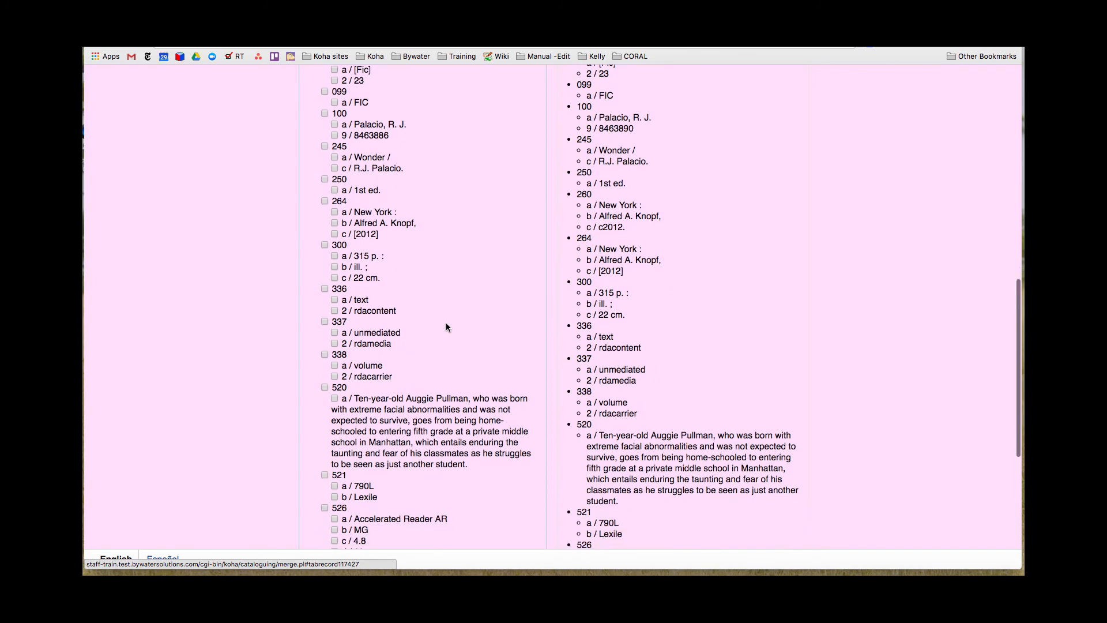
scroll(down, 3)
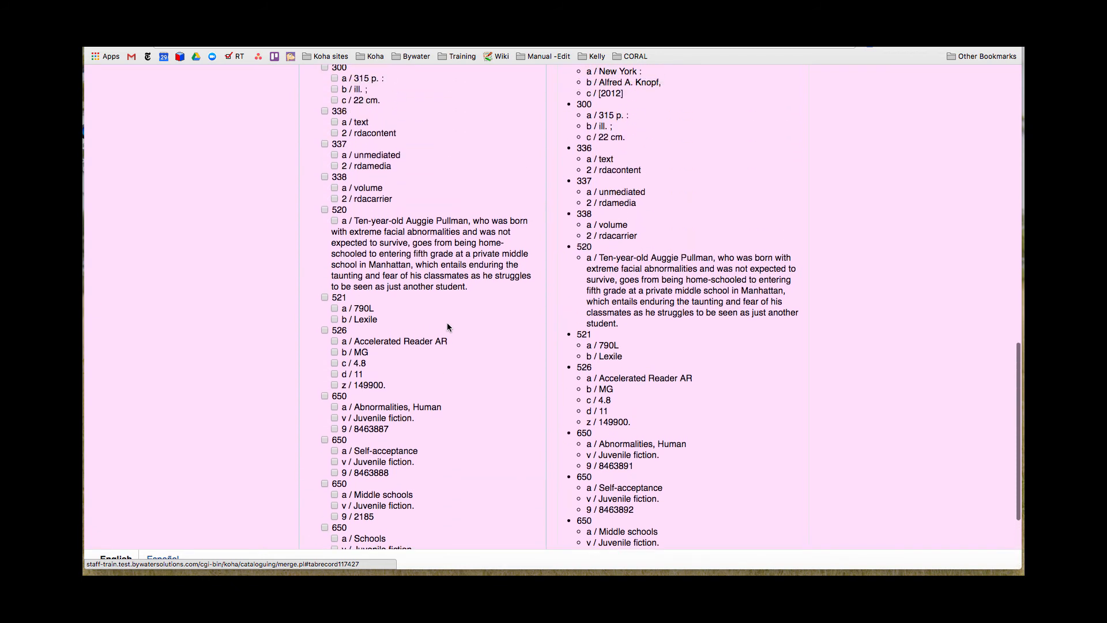
scroll(up, 3)
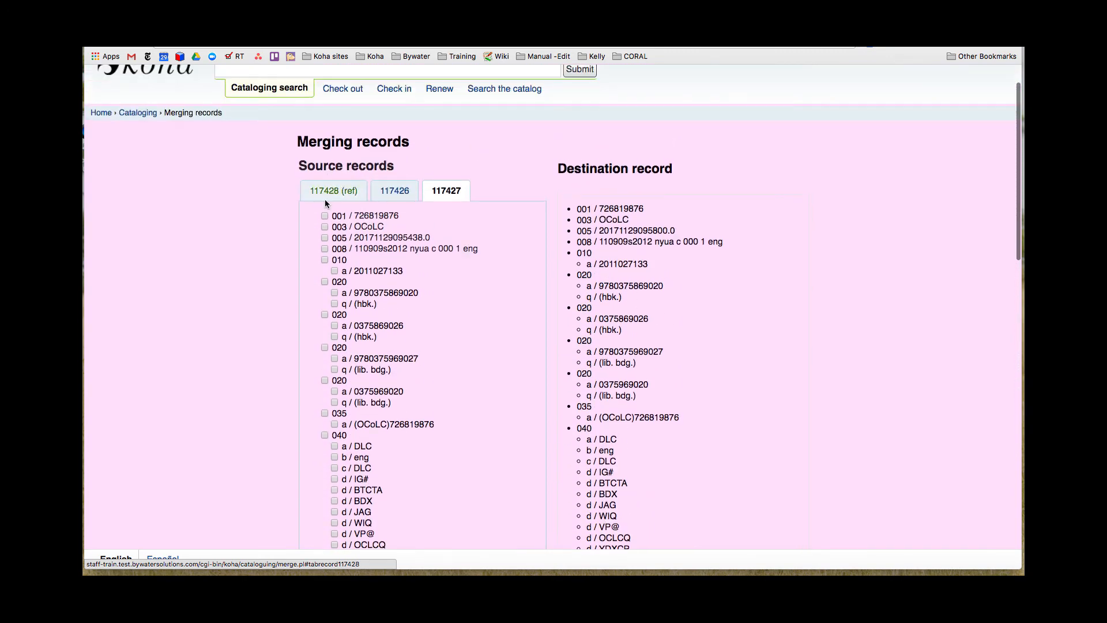
Review reference record 117428's checked fields, with 260 excluded, down to Merge.
click(333, 191)
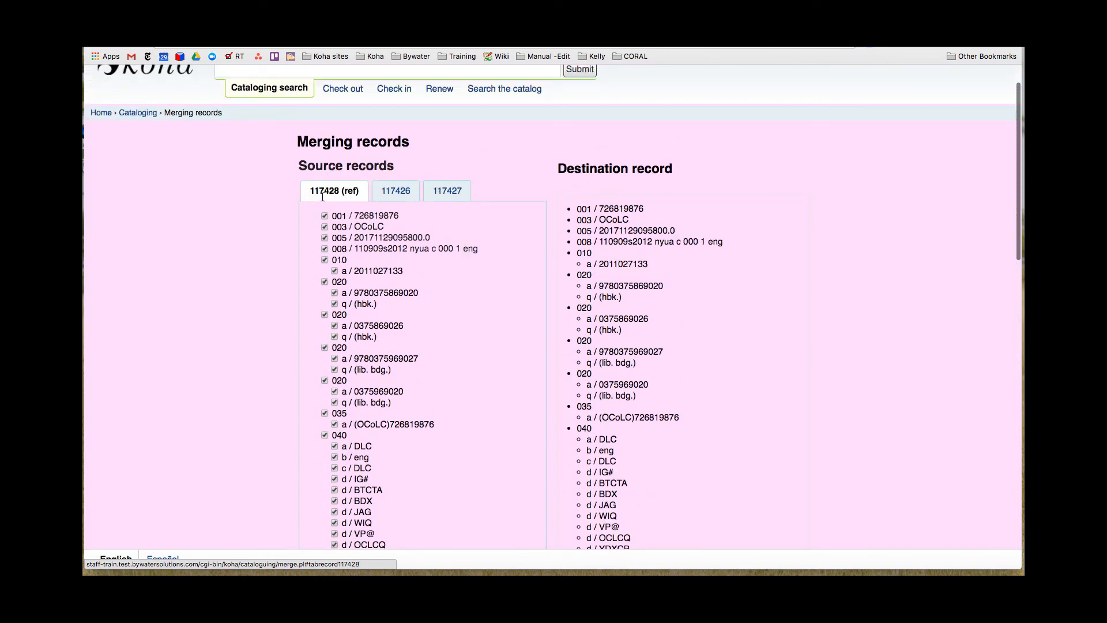
scroll(down, 3)
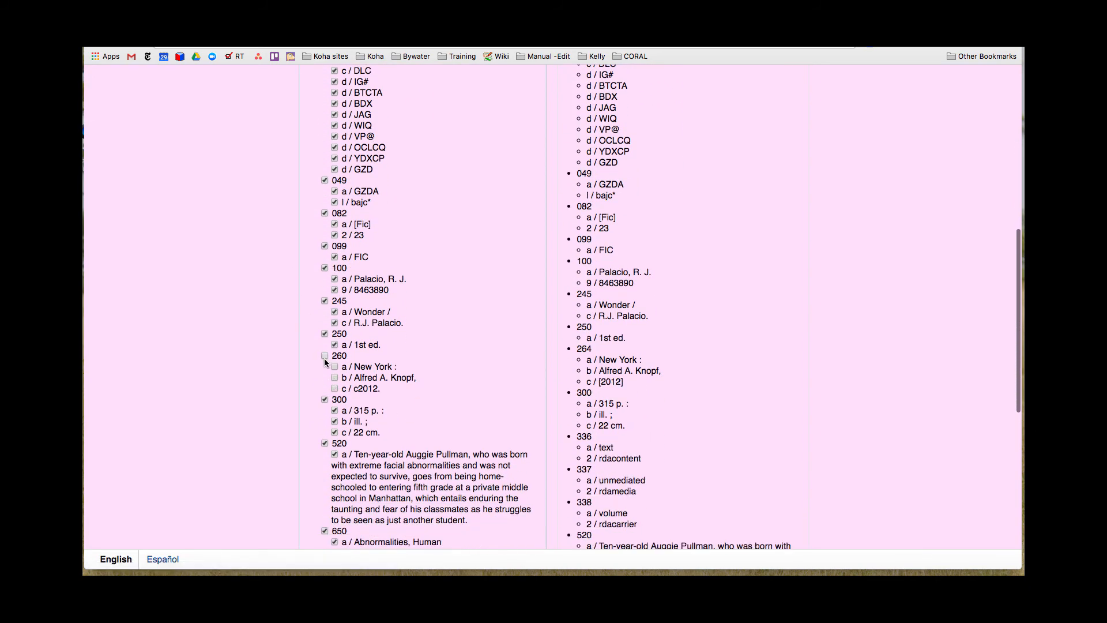
mouse_move(601, 376)
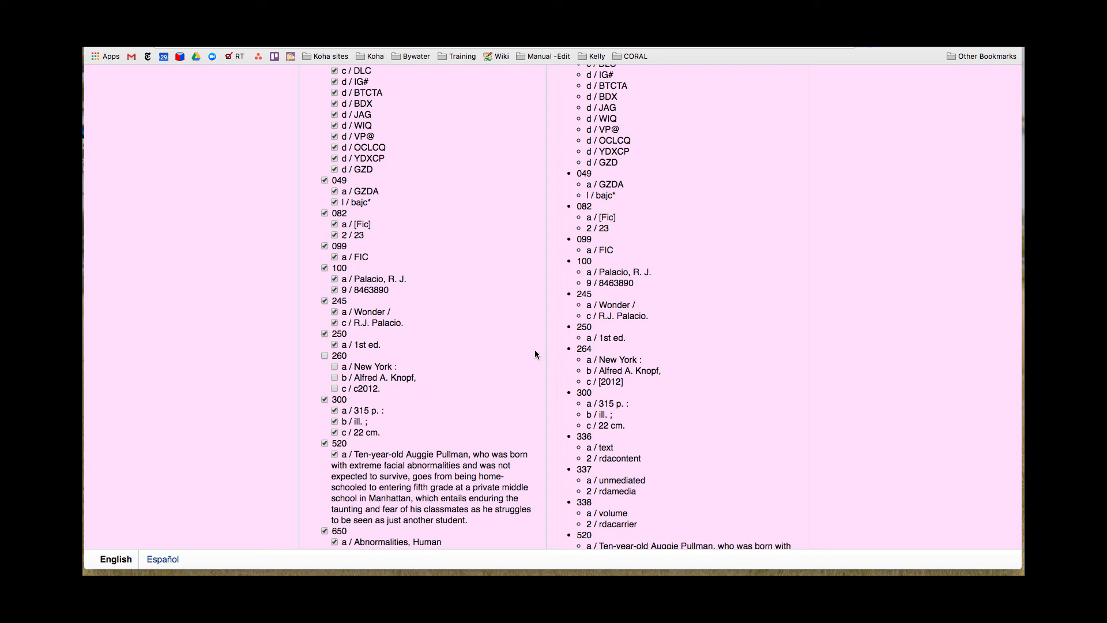
scroll(down, 3)
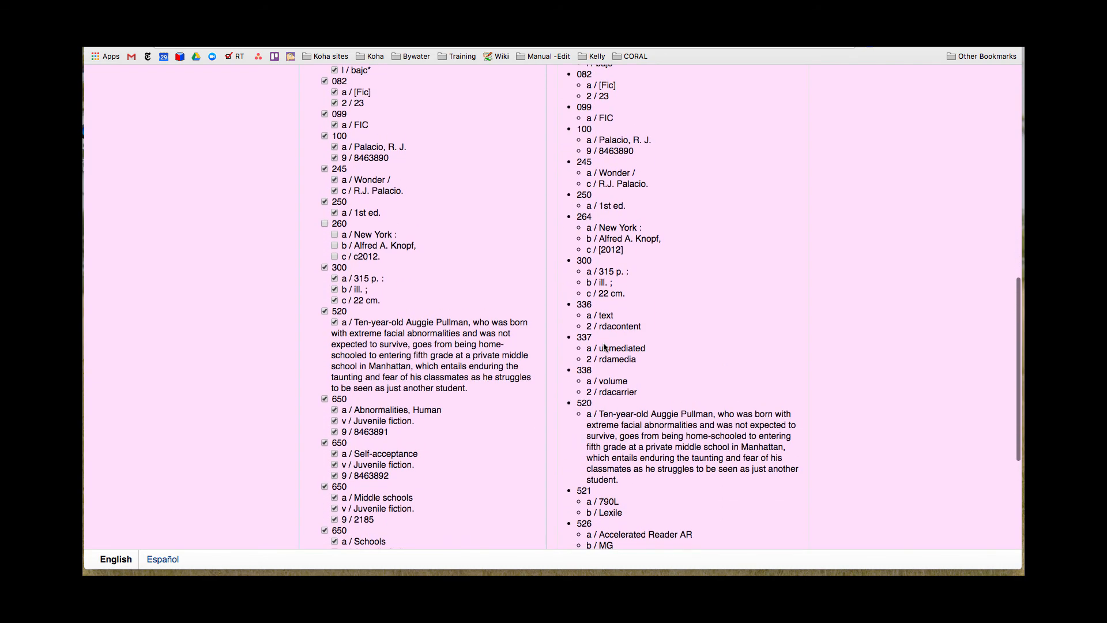
scroll(down, 3)
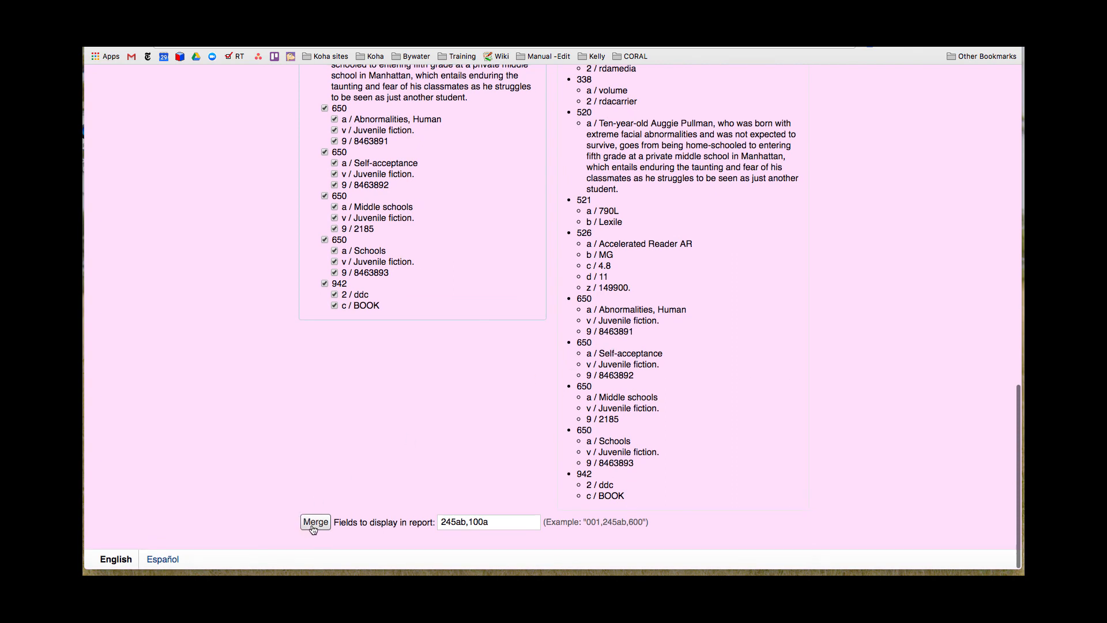
Merge records 117426 and 117427 into record 117428.
click(315, 522)
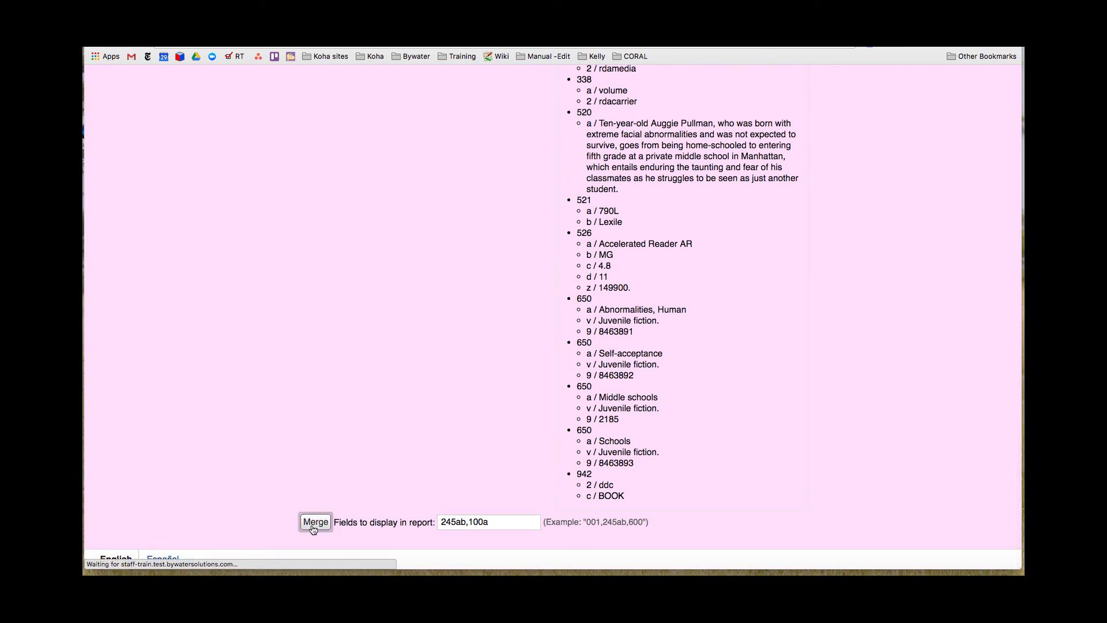
click(315, 522)
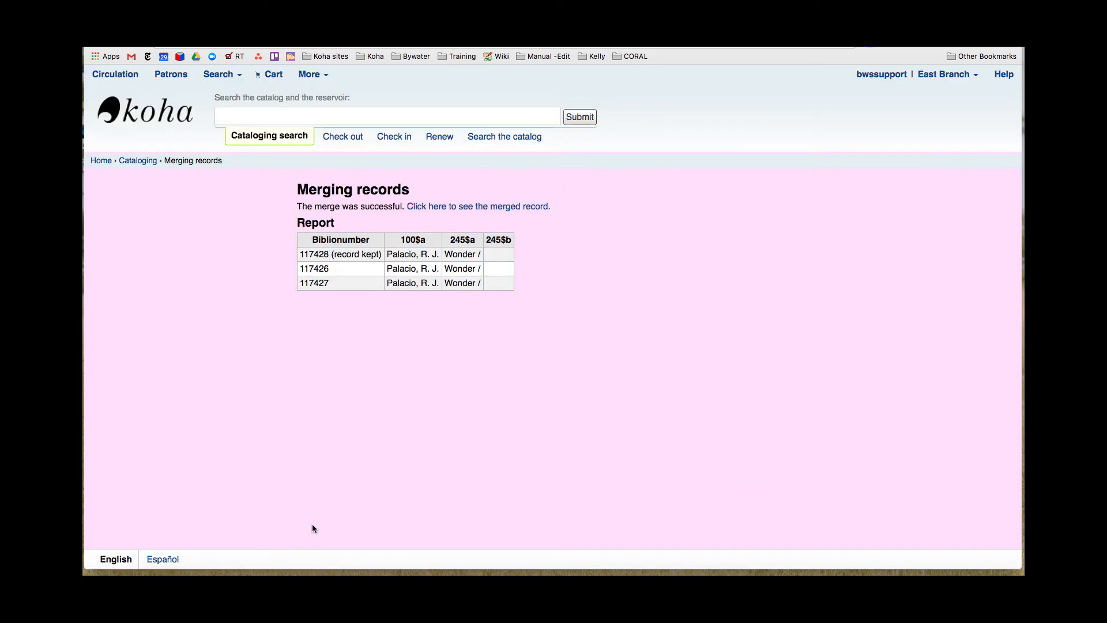
mouse_move(316, 257)
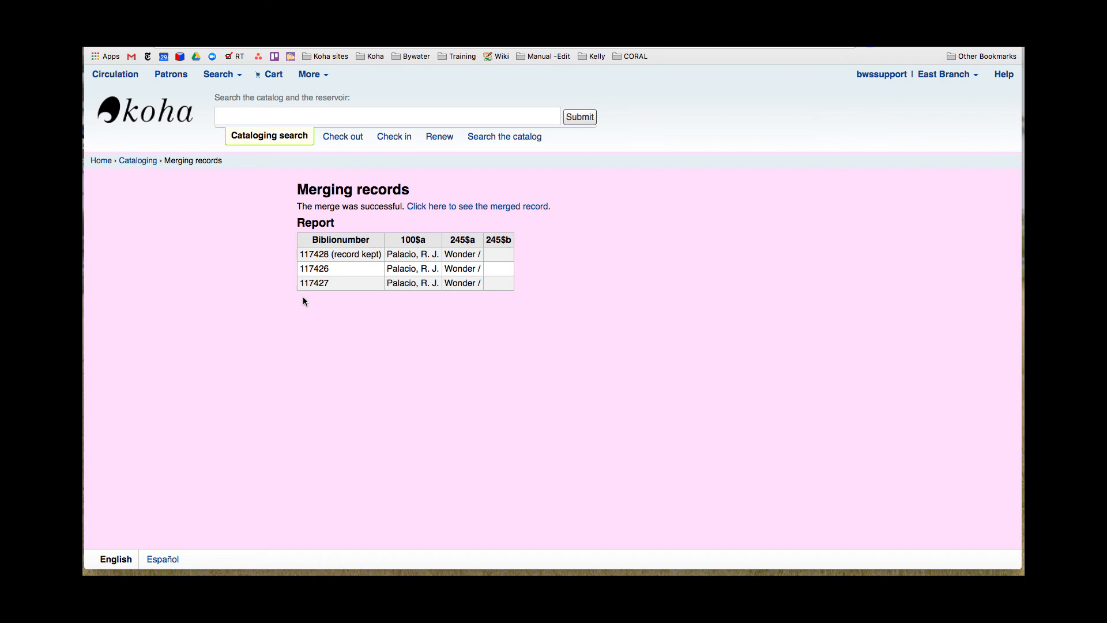
mouse_move(452, 211)
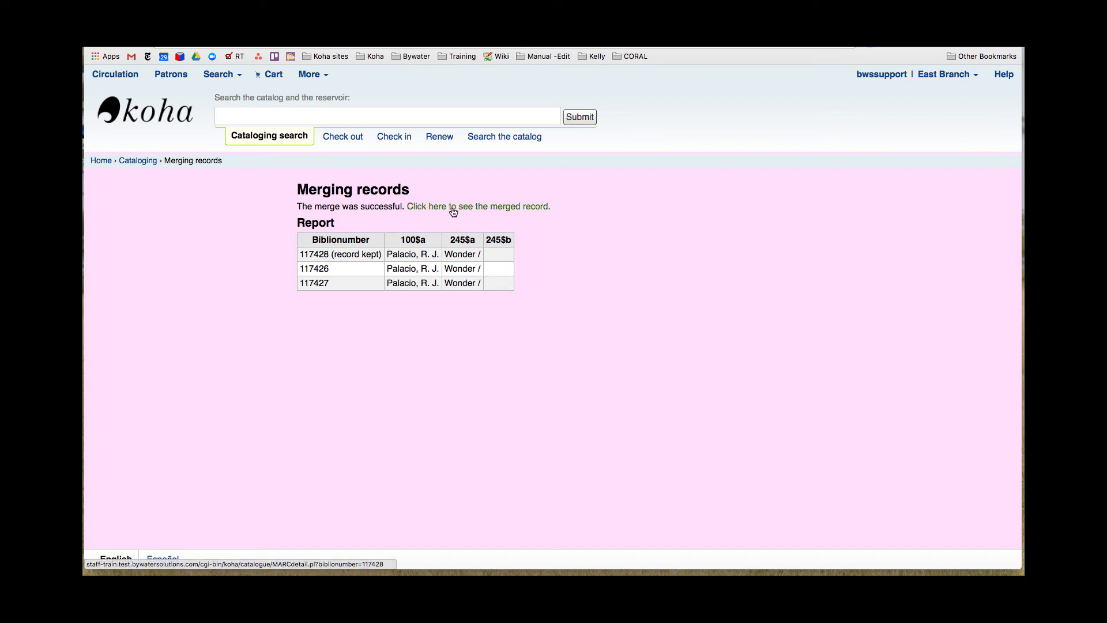
Open merged record 117428 and view its MARC tabs 1 and 3.
click(478, 207)
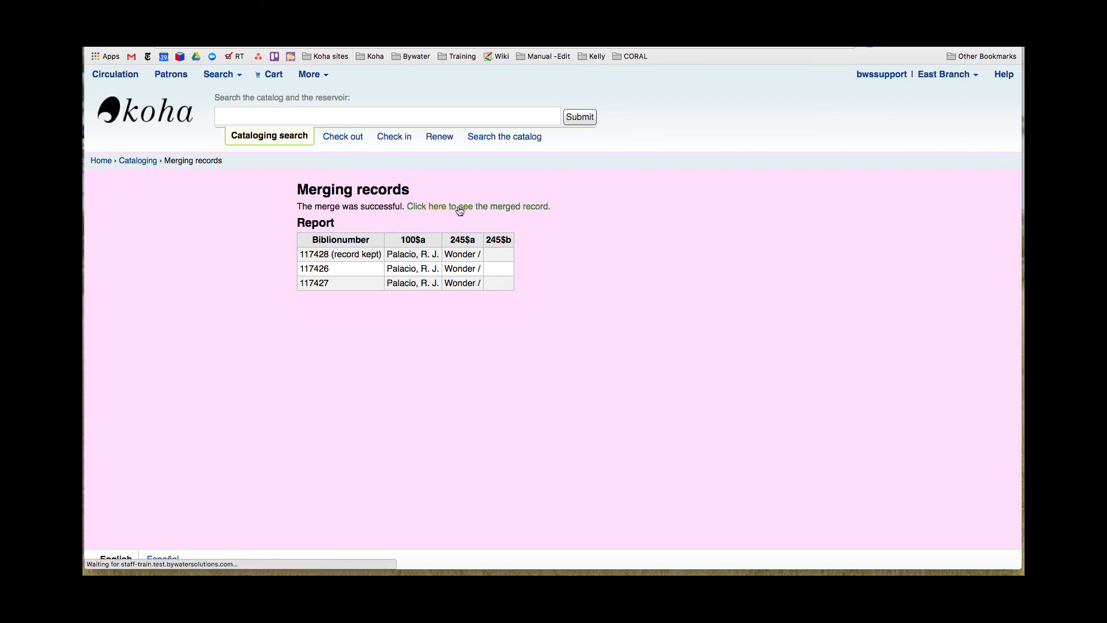
click(478, 207)
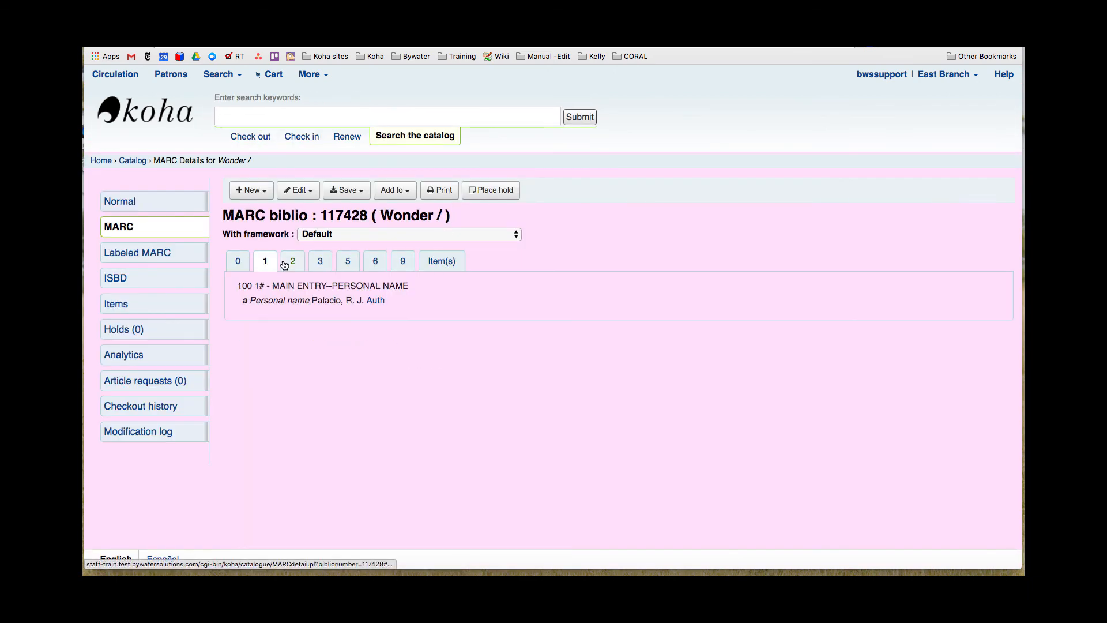
click(320, 260)
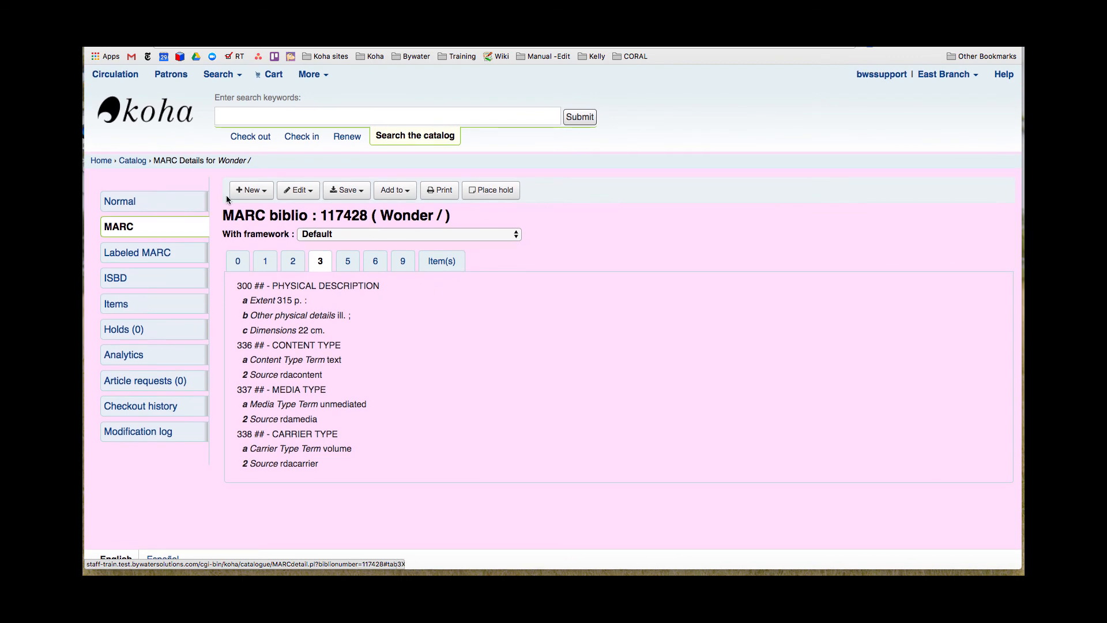
click(120, 201)
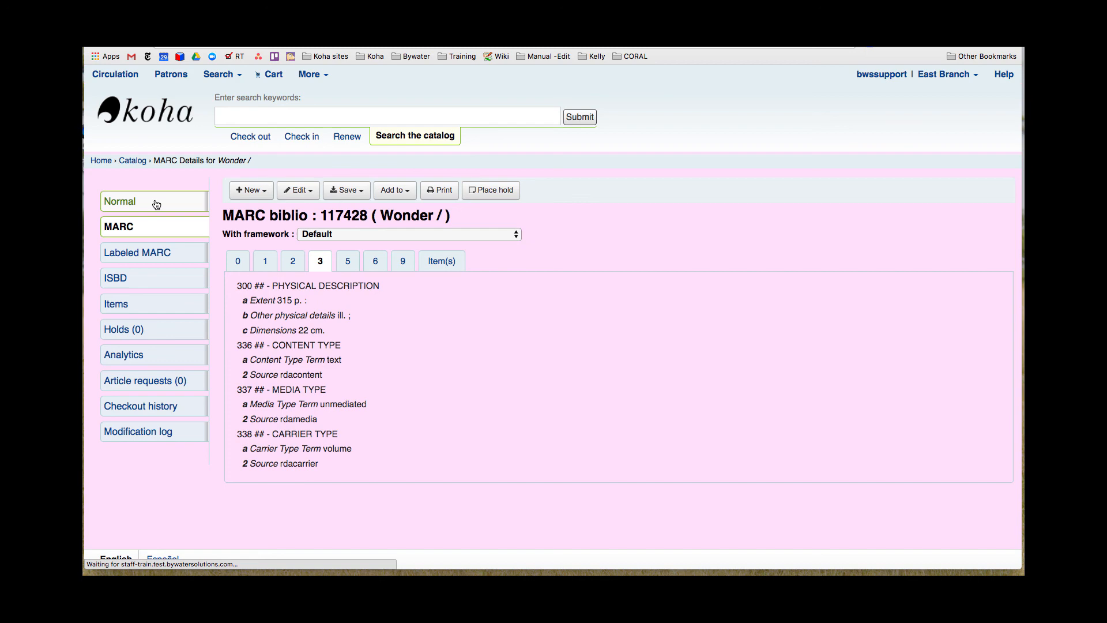
Check merged record 117428's normal view: other libraries' holdings, then back to East Branch.
click(121, 202)
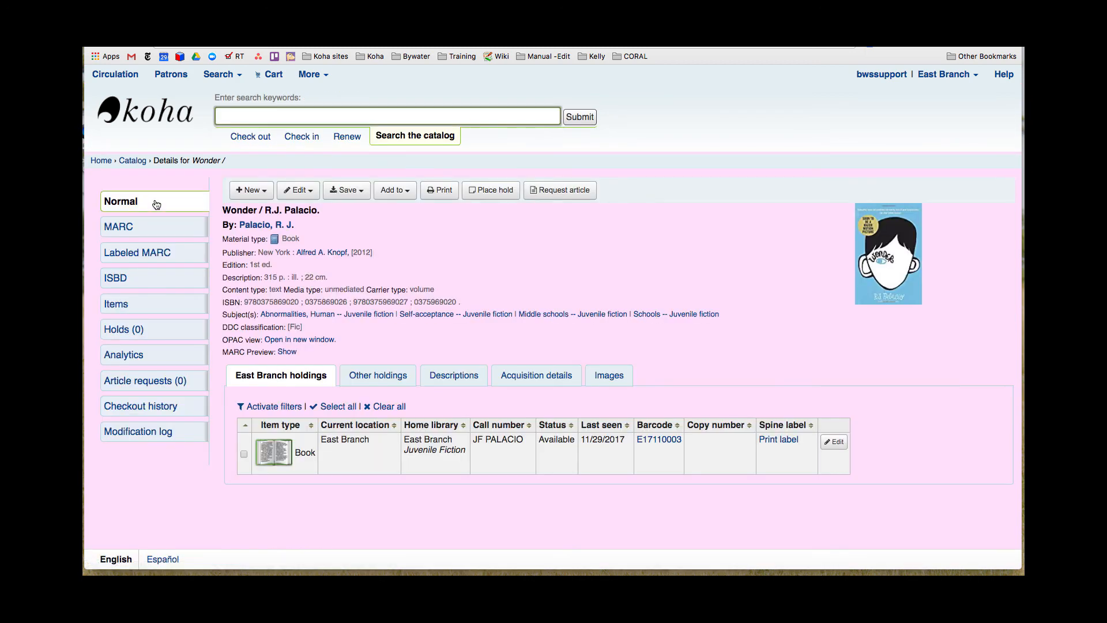
mouse_move(401, 285)
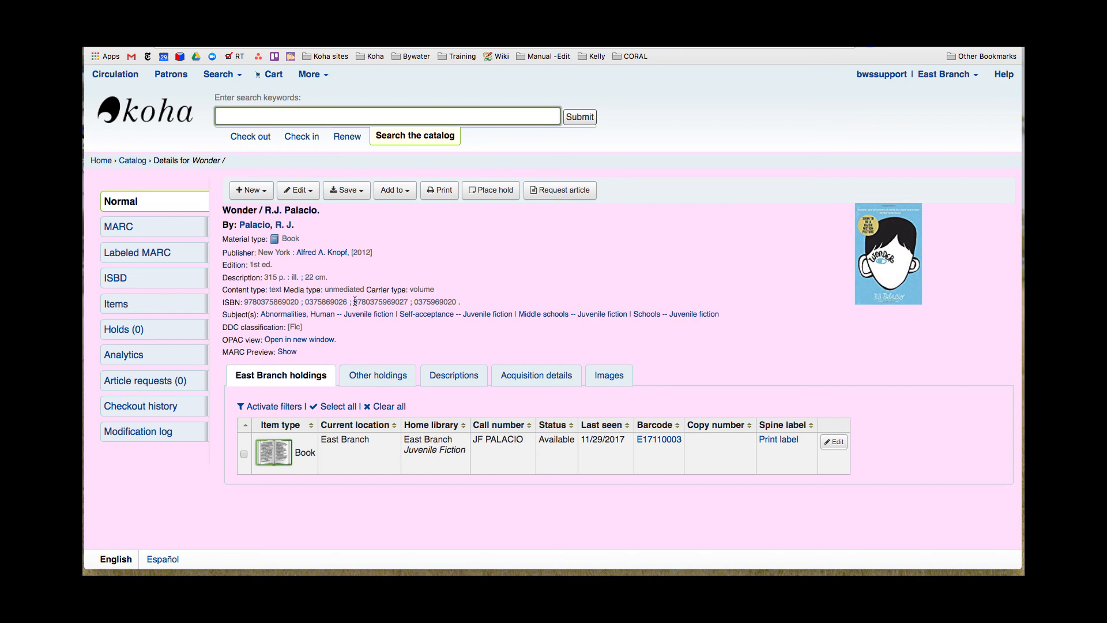
mouse_move(377, 375)
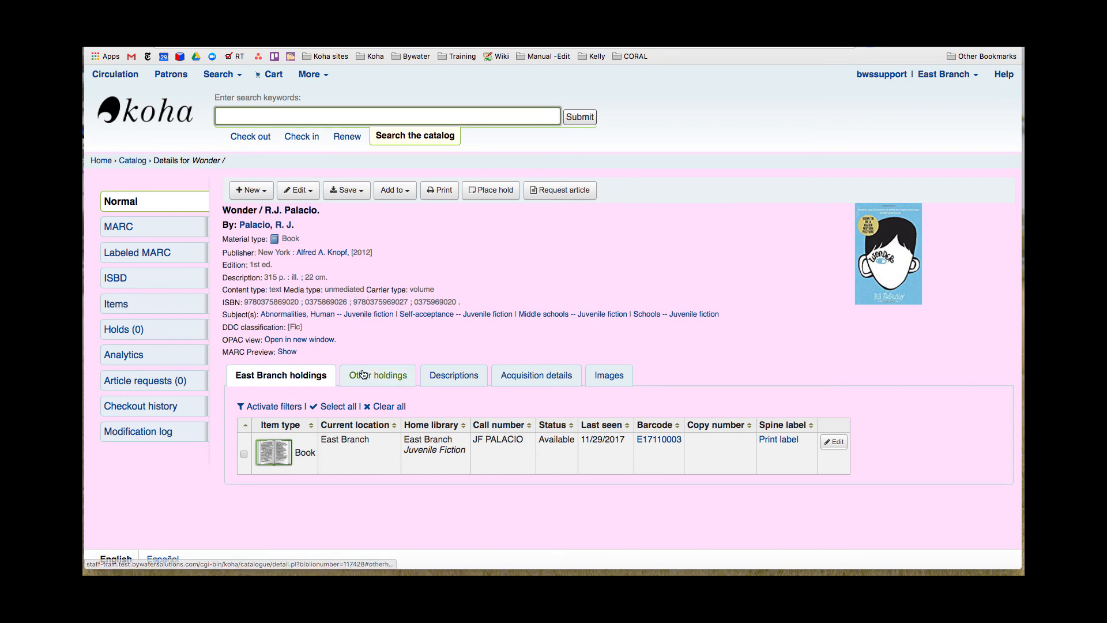
click(378, 375)
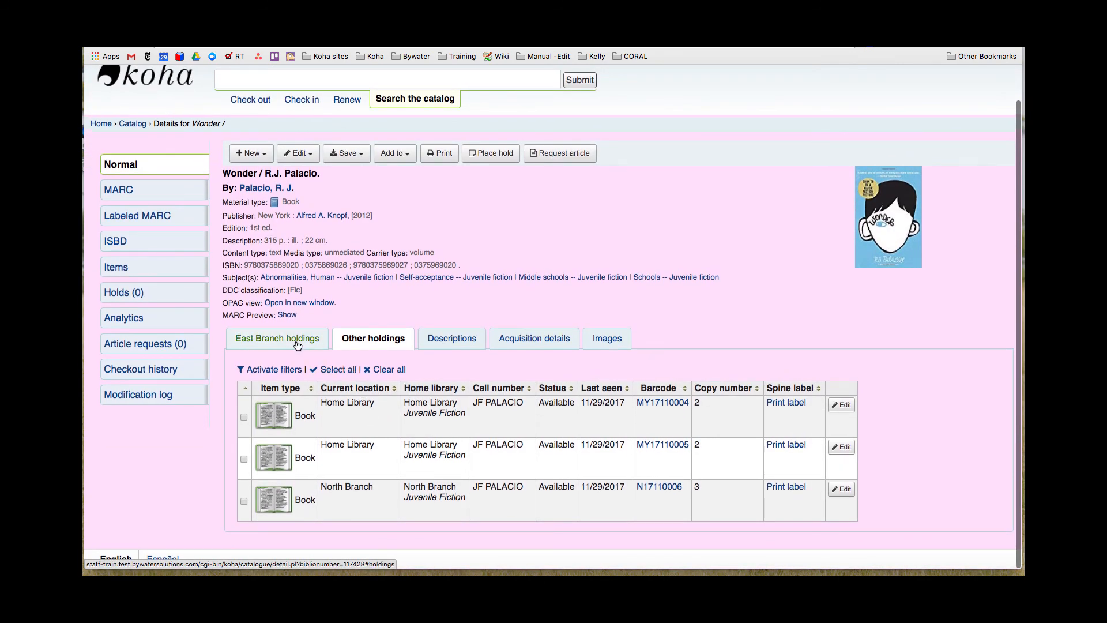
click(277, 338)
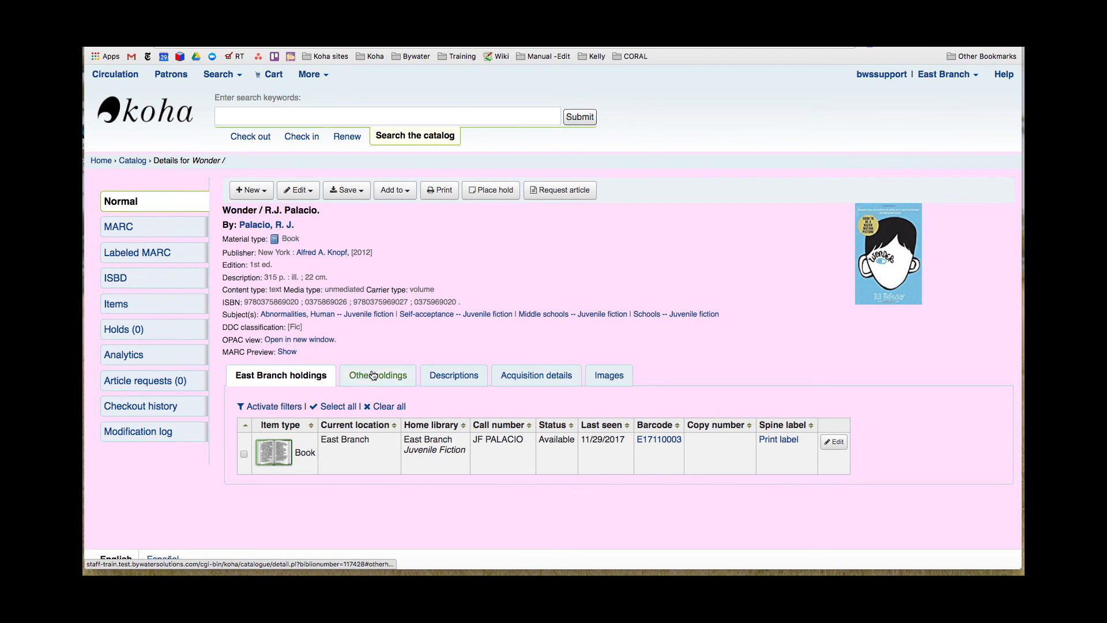